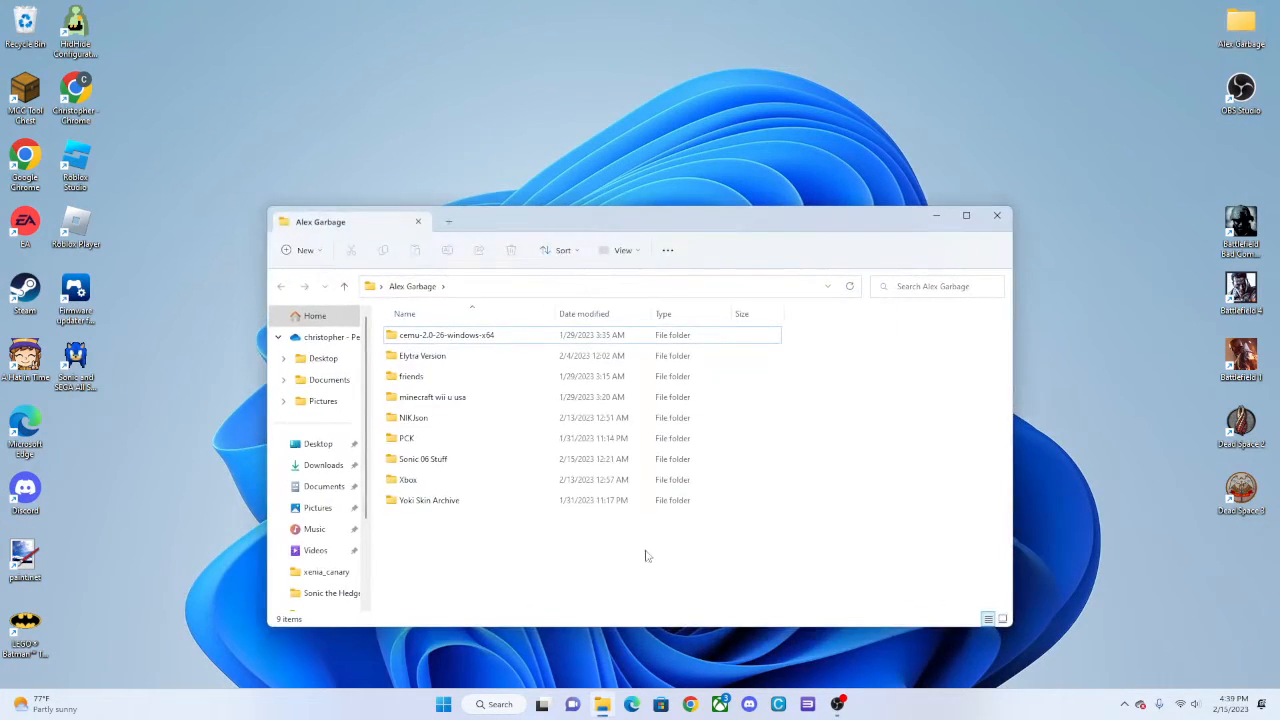
# Step: Open the PCK folder inside Alex Garbage and launch PCK Studio
pyautogui.doubleClick(408, 438)
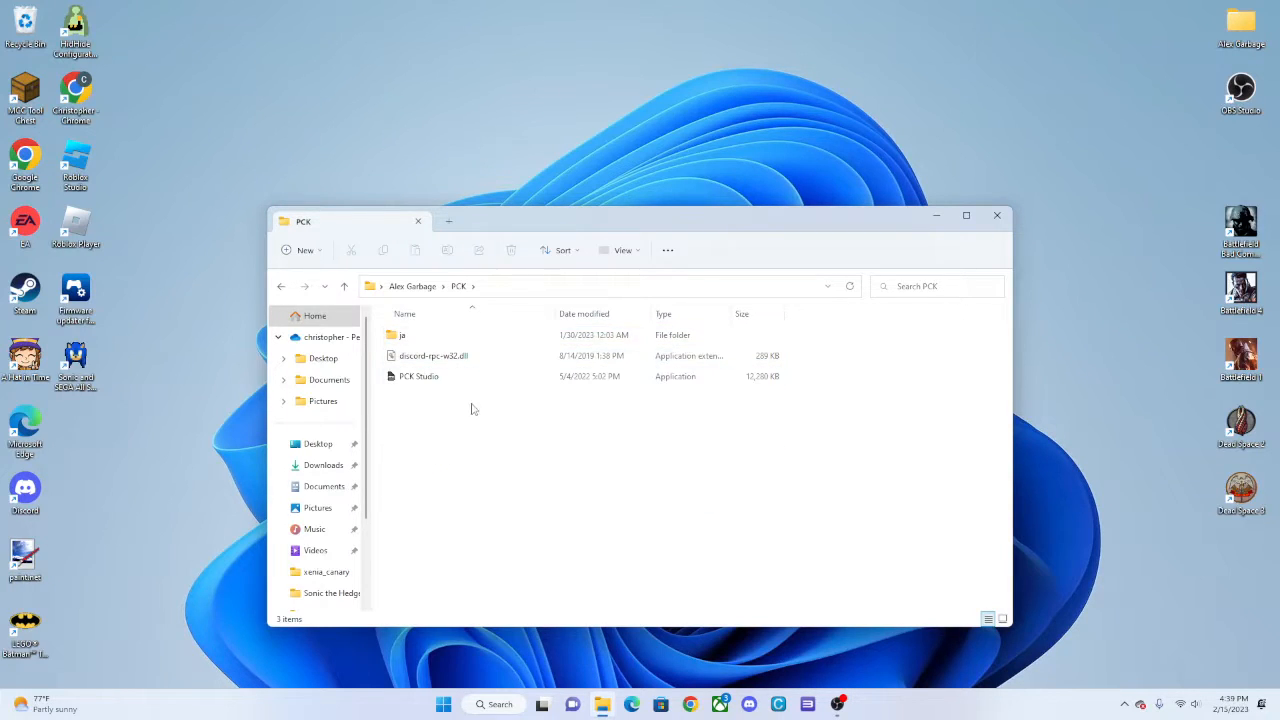
pyautogui.moveTo(599, 481)
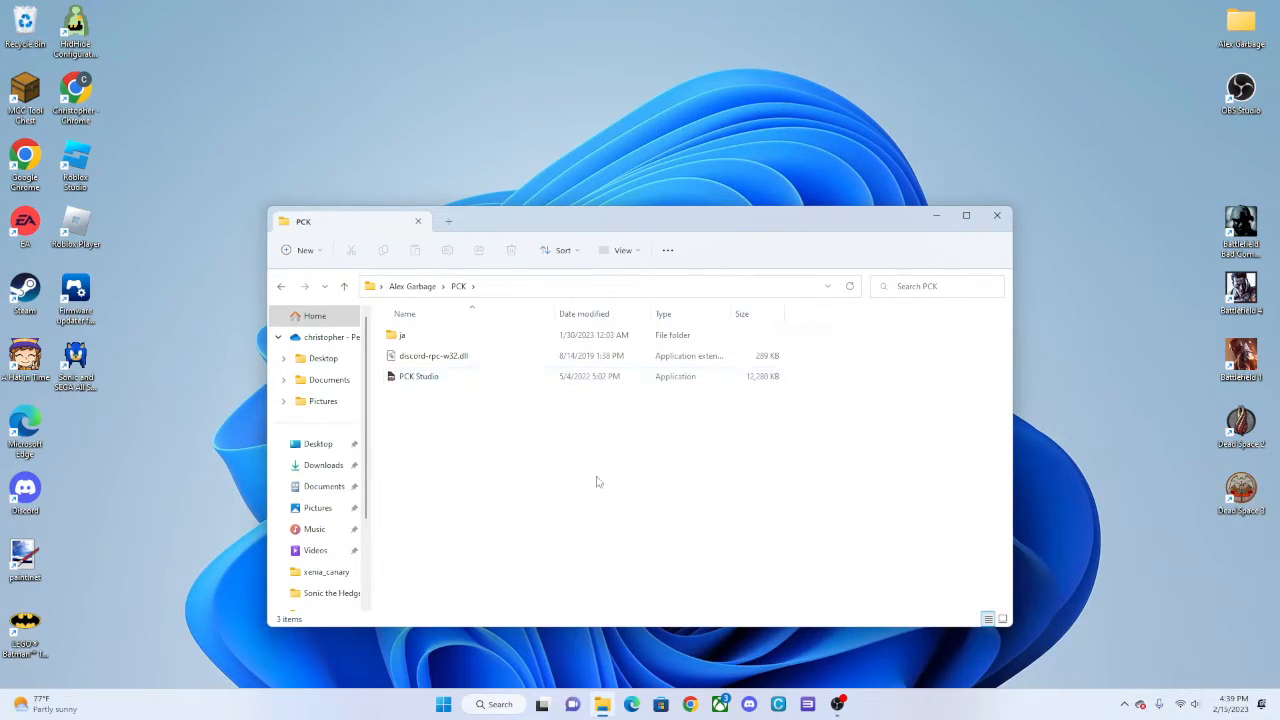
pyautogui.moveTo(543, 451)
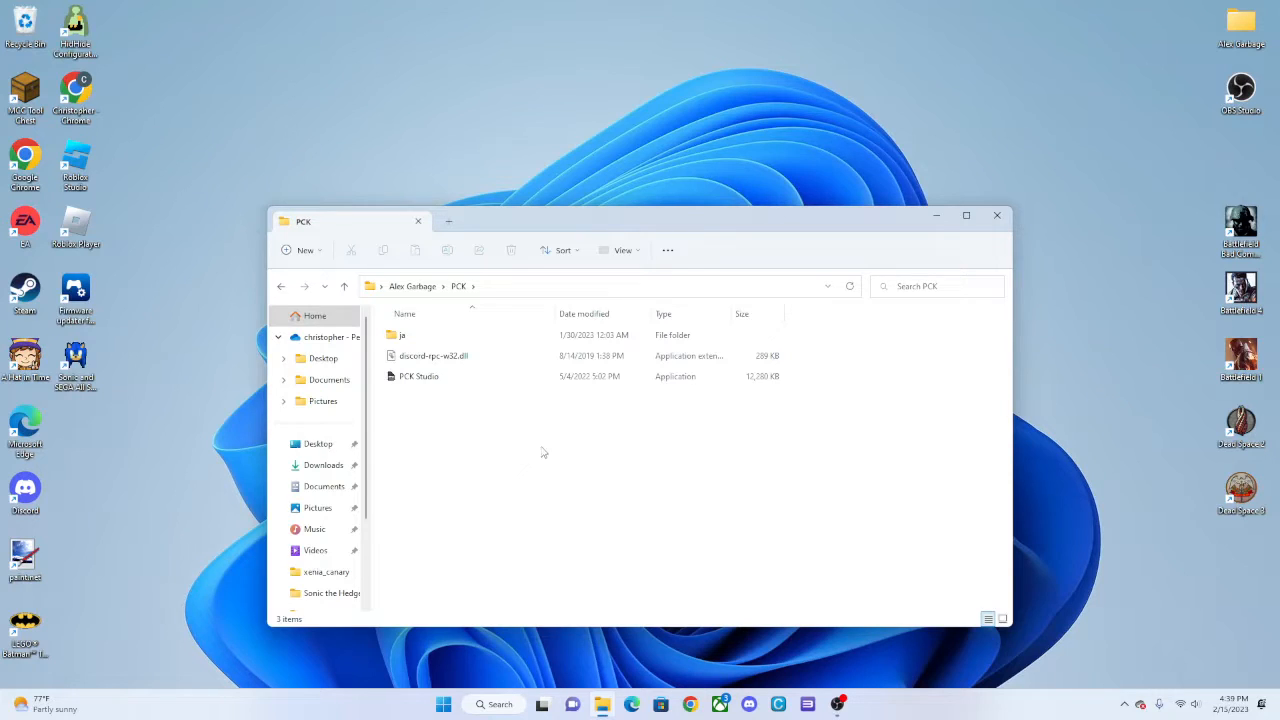
pyautogui.click(416, 376)
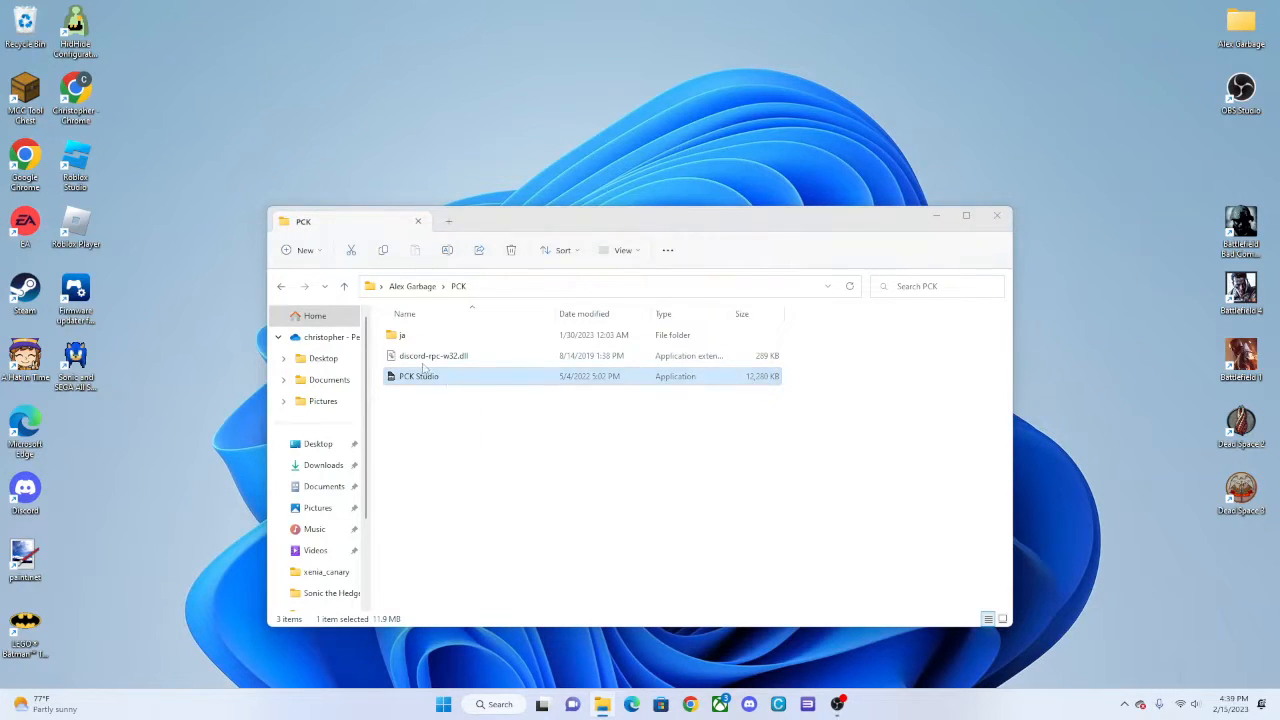
pyautogui.doubleClick(416, 376)
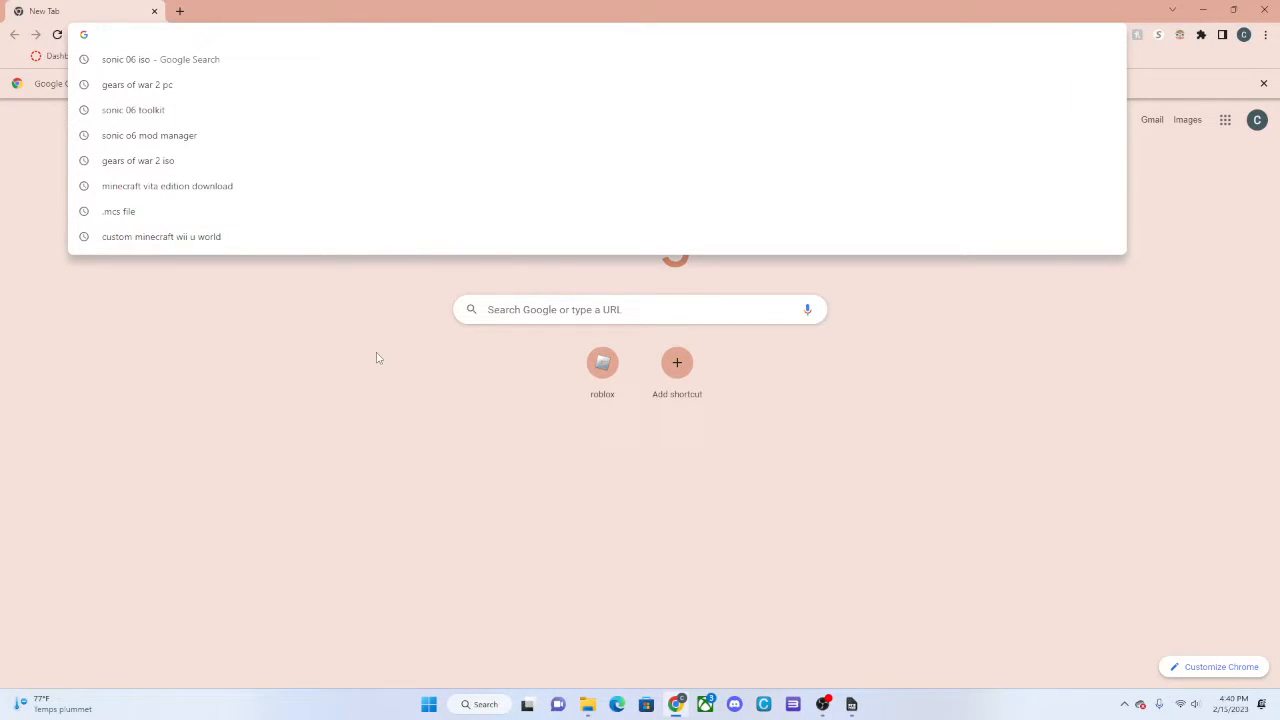
# Step: Search Google Images for awesome minecraft skins and preview the SUPER COOL SKIN result
pyautogui.write('awesome miner')
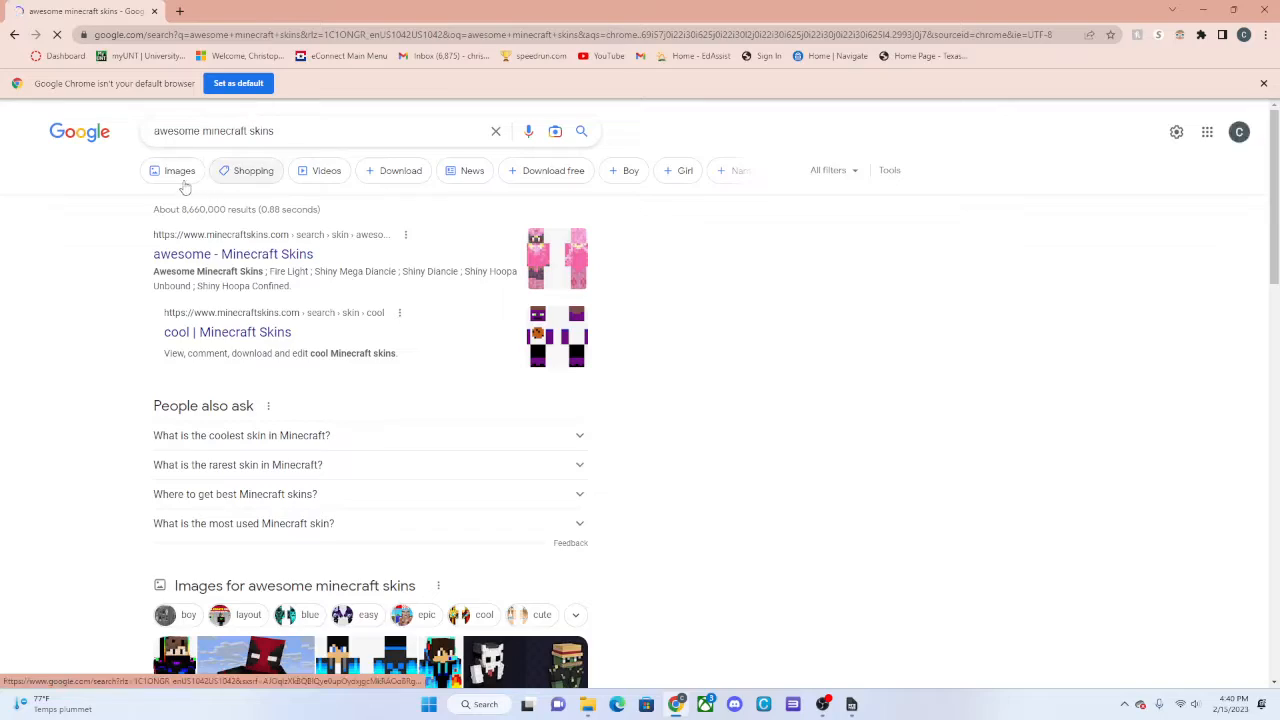
pyautogui.click(179, 170)
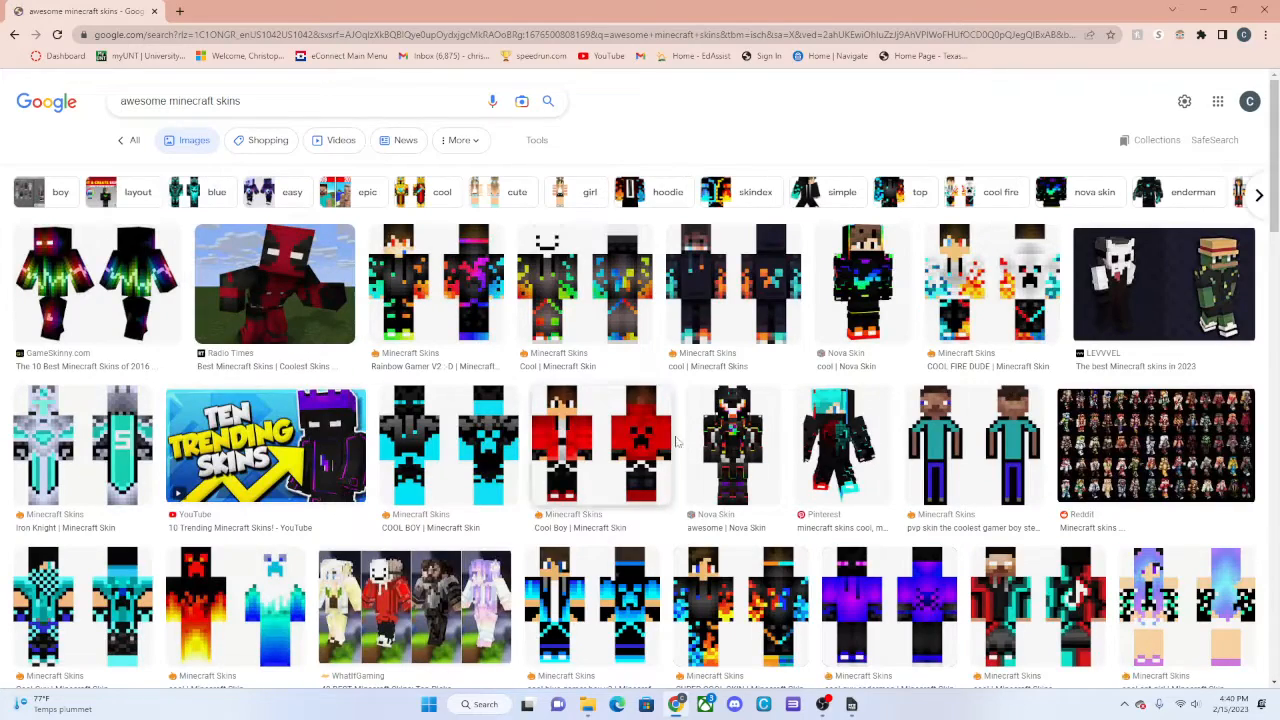
pyautogui.scroll(-3)
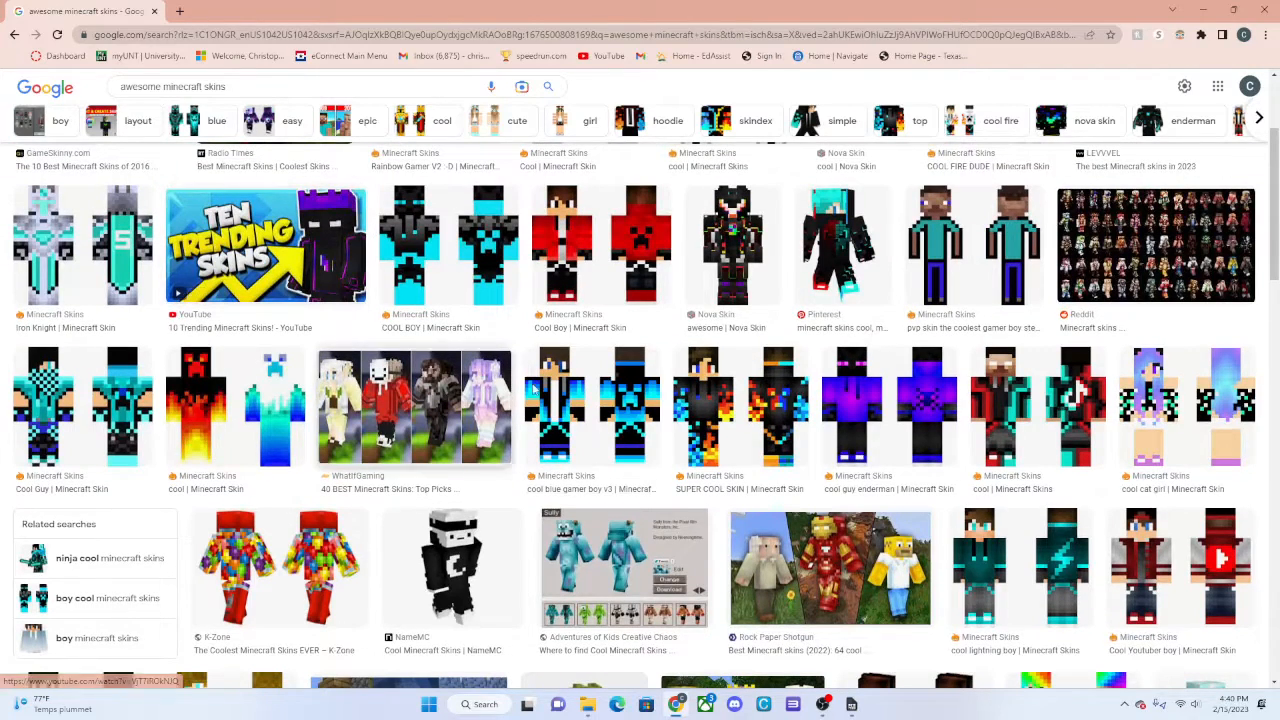
pyautogui.moveTo(735, 410)
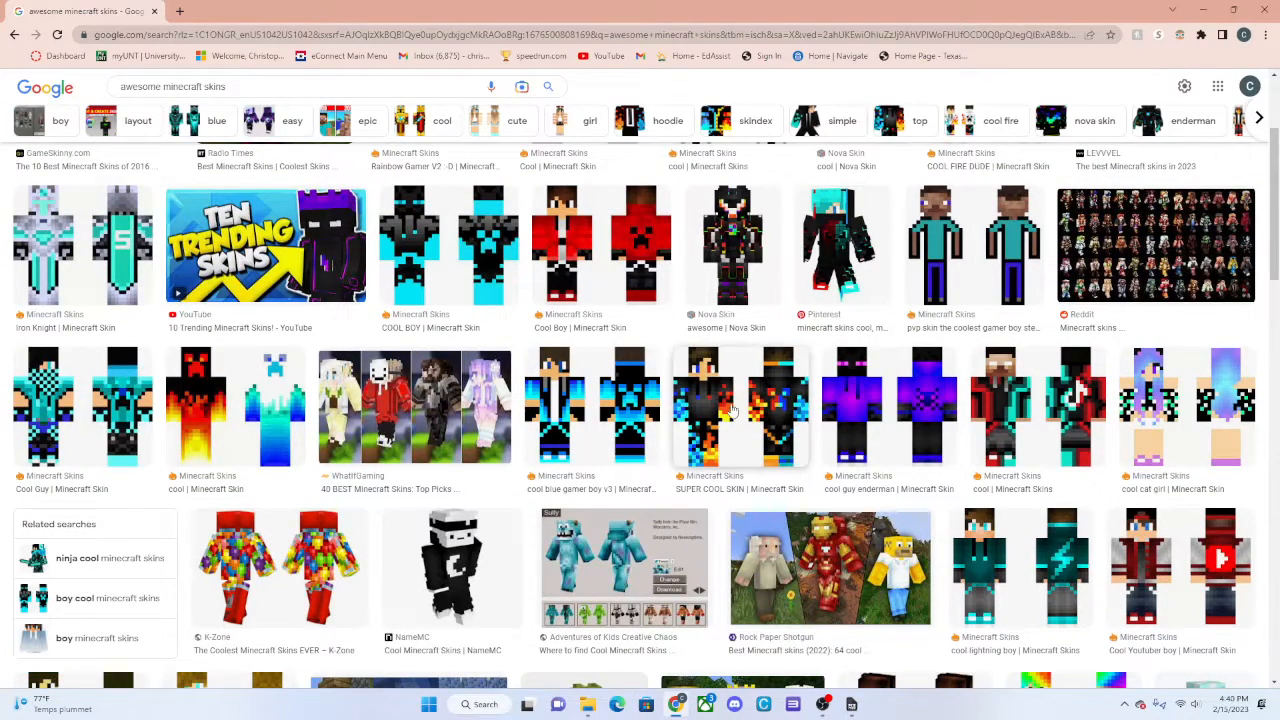
pyautogui.click(735, 410)
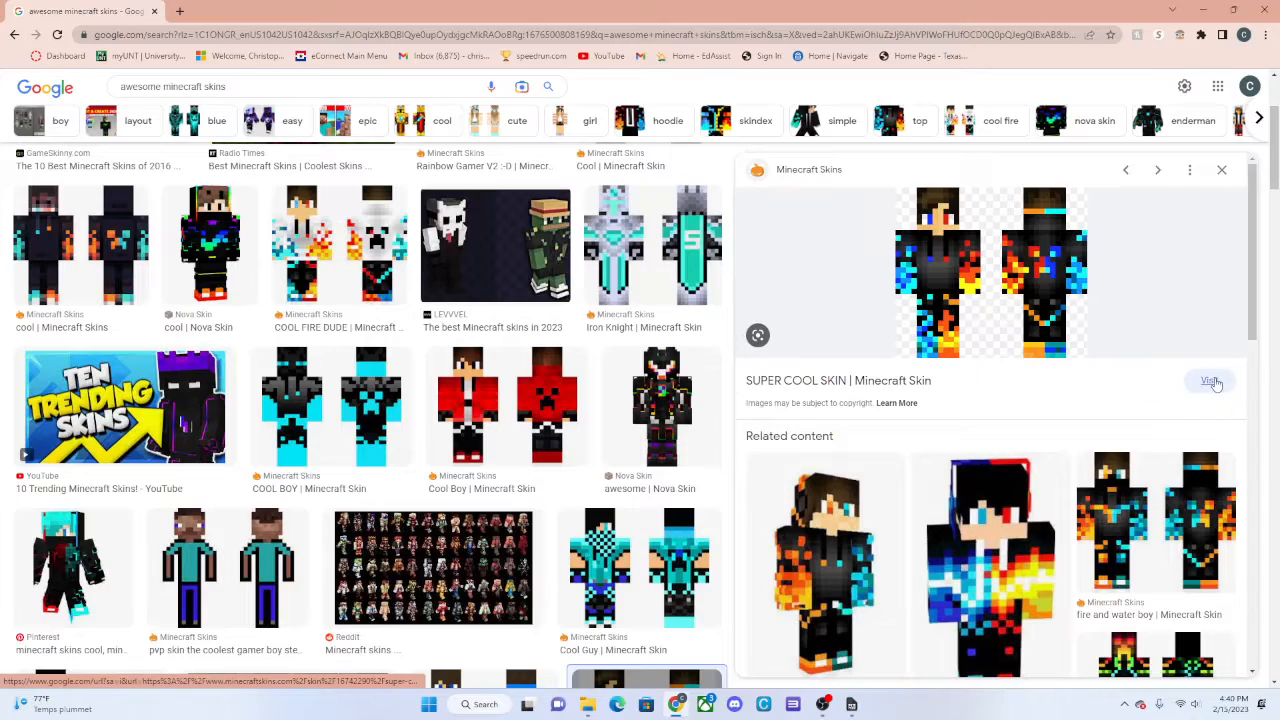
# Step: Save the SUPER COOL SKIN texture image from its Skindex page
pyautogui.click(1208, 381)
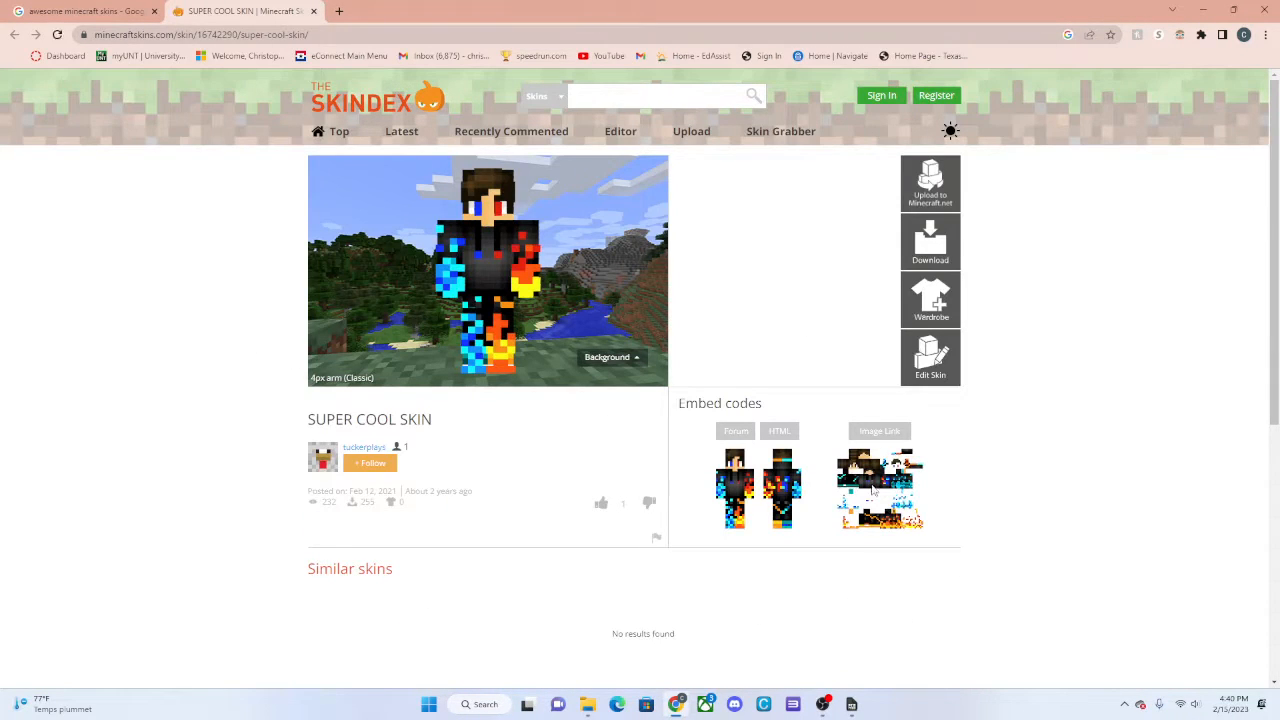
pyautogui.rightClick(878, 488)
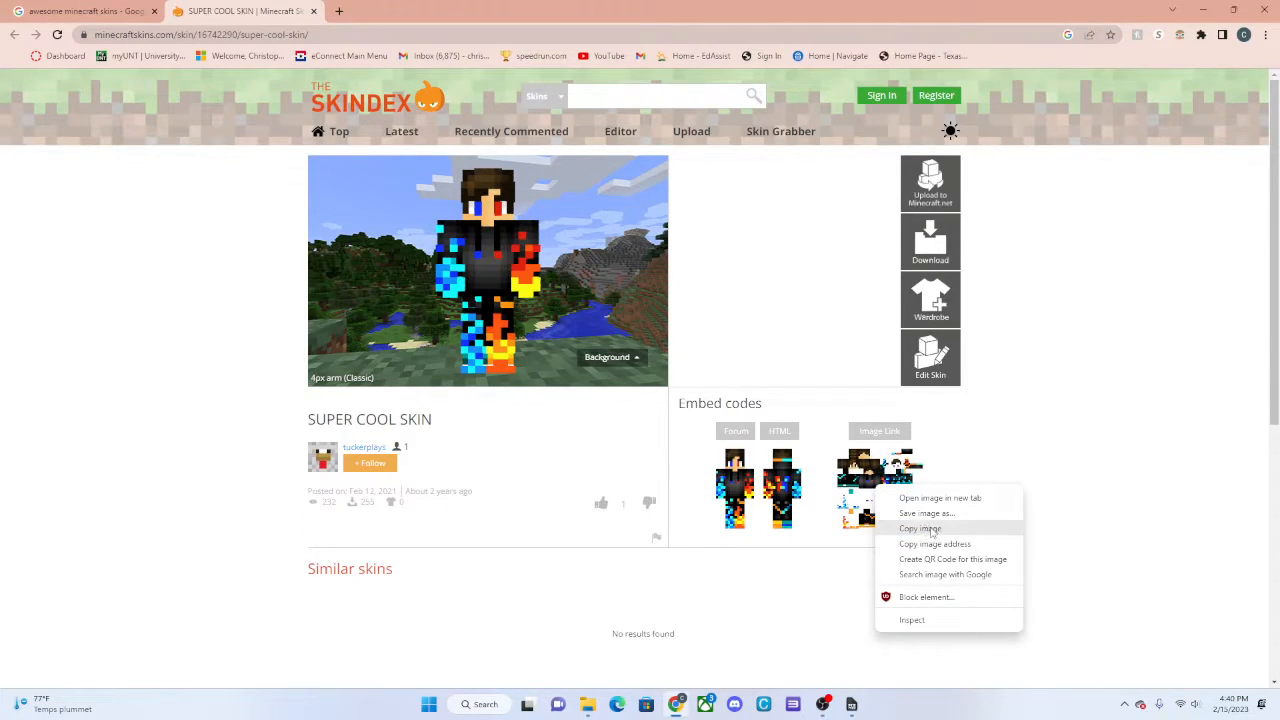
pyautogui.click(926, 513)
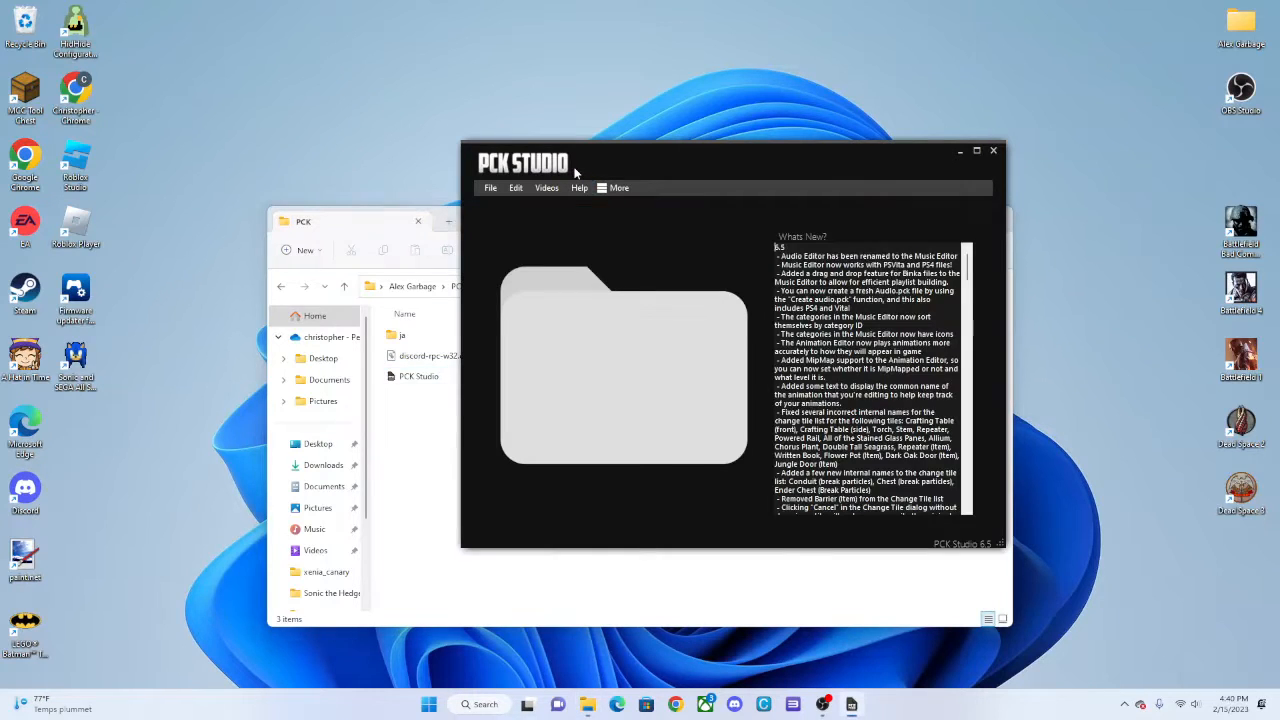
# Step: Create a new skin PCK and start adding a skin from the file tree
pyautogui.click(489, 188)
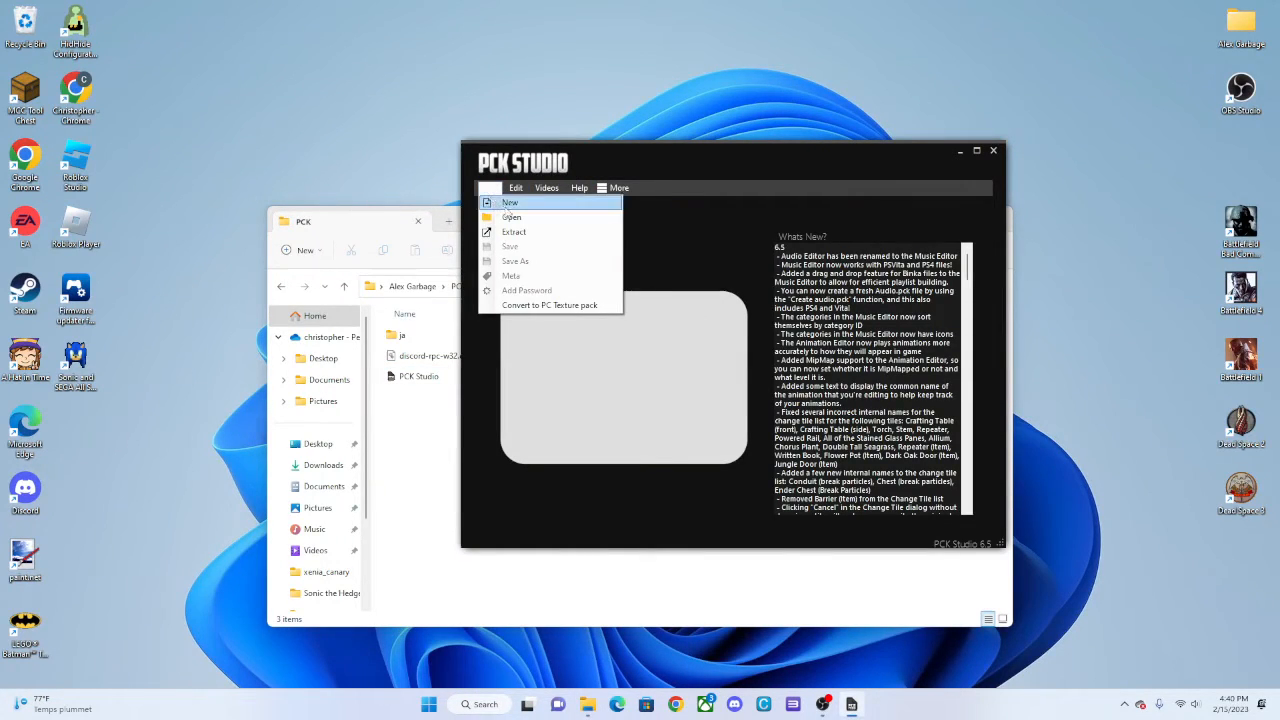
pyautogui.click(508, 202)
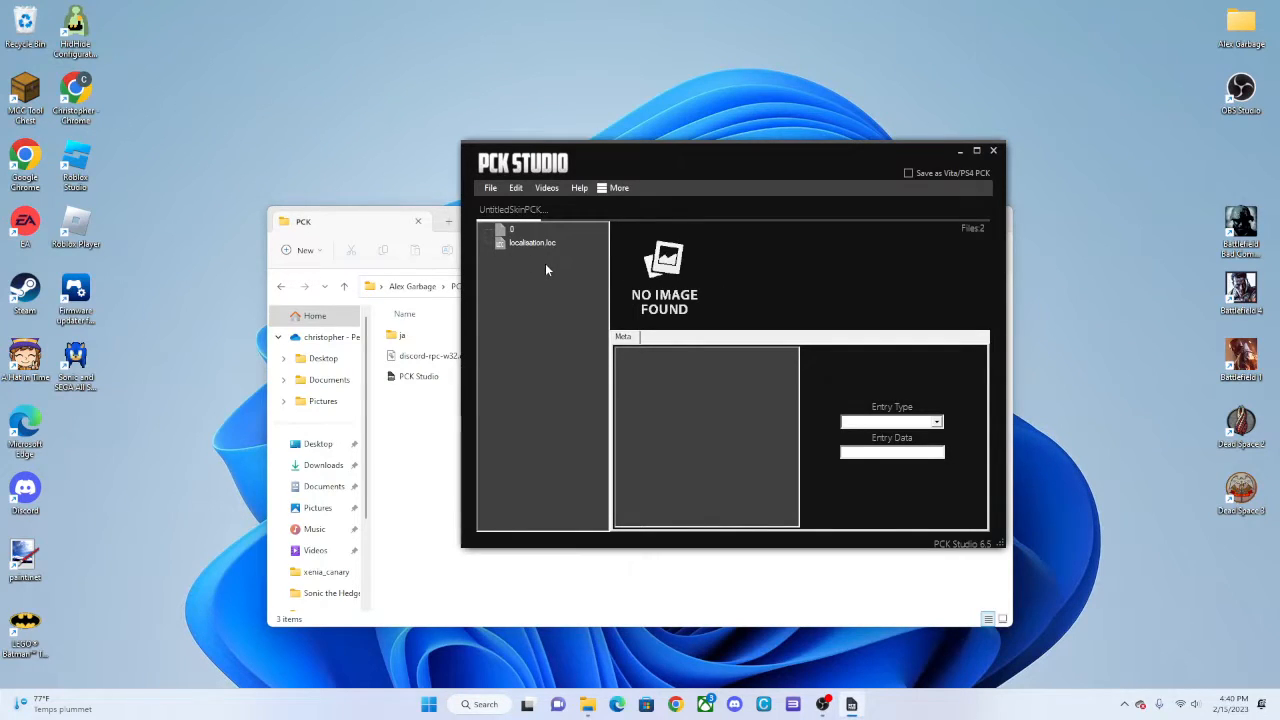
pyautogui.rightClick(512, 229)
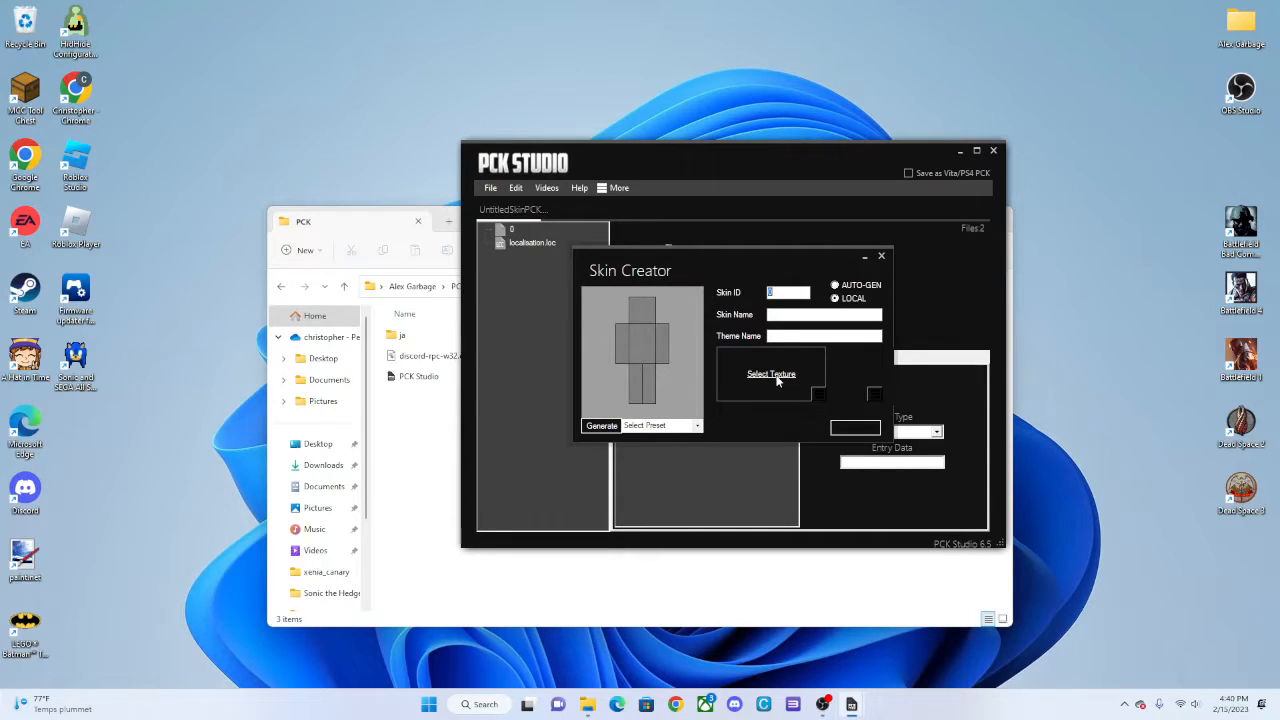
# Step: Load bob.png from Downloads into the Skin Creator as a 64x64 skin
pyautogui.click(770, 373)
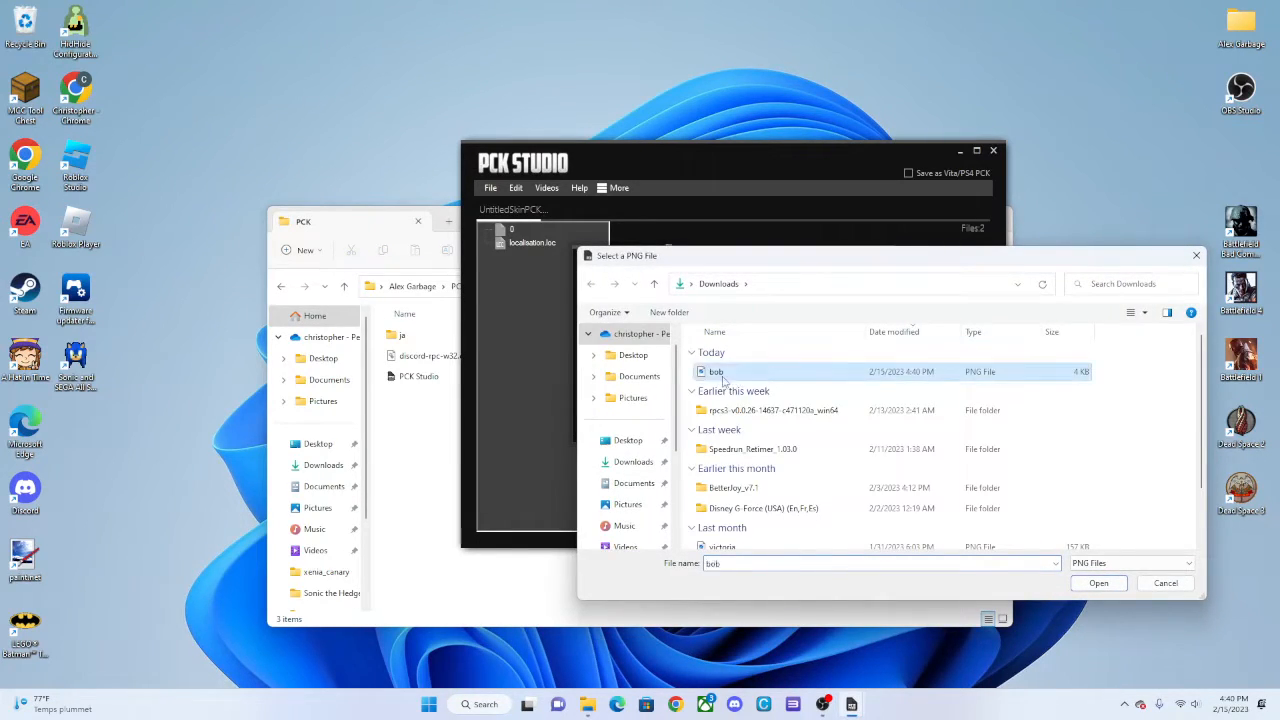
pyautogui.click(1098, 582)
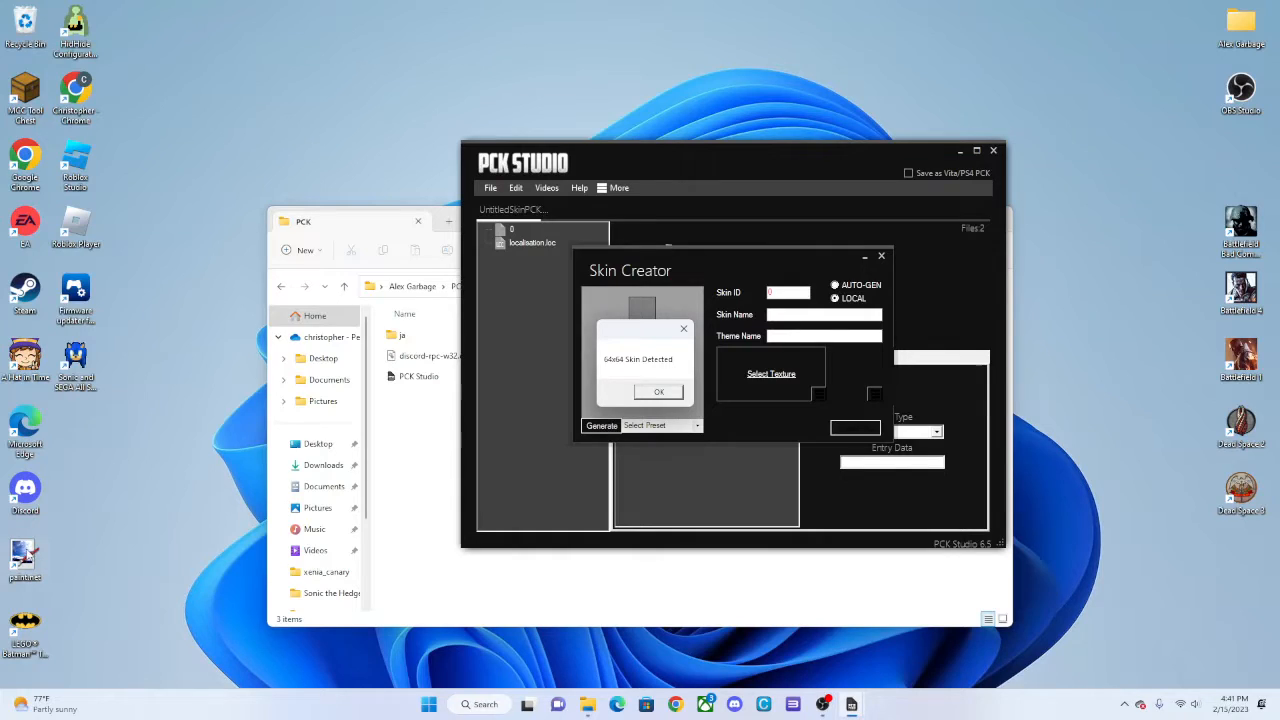
pyautogui.moveTo(693, 400)
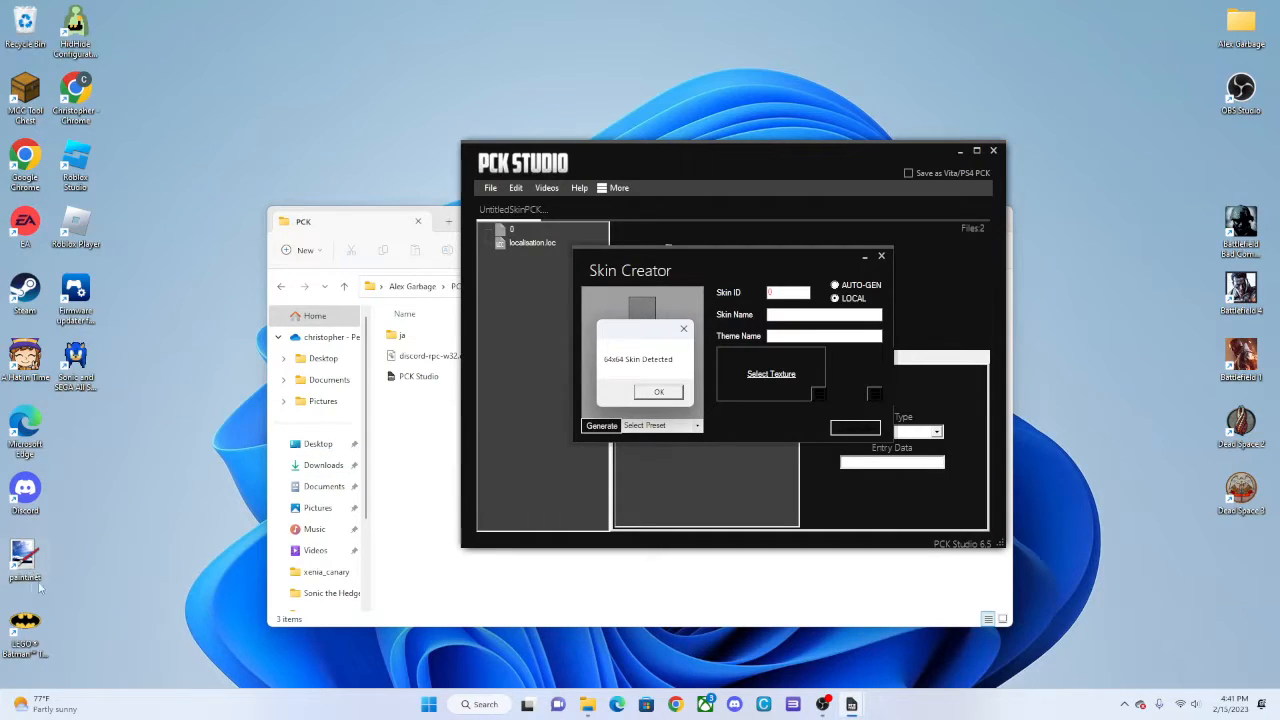
pyautogui.moveTo(510, 407)
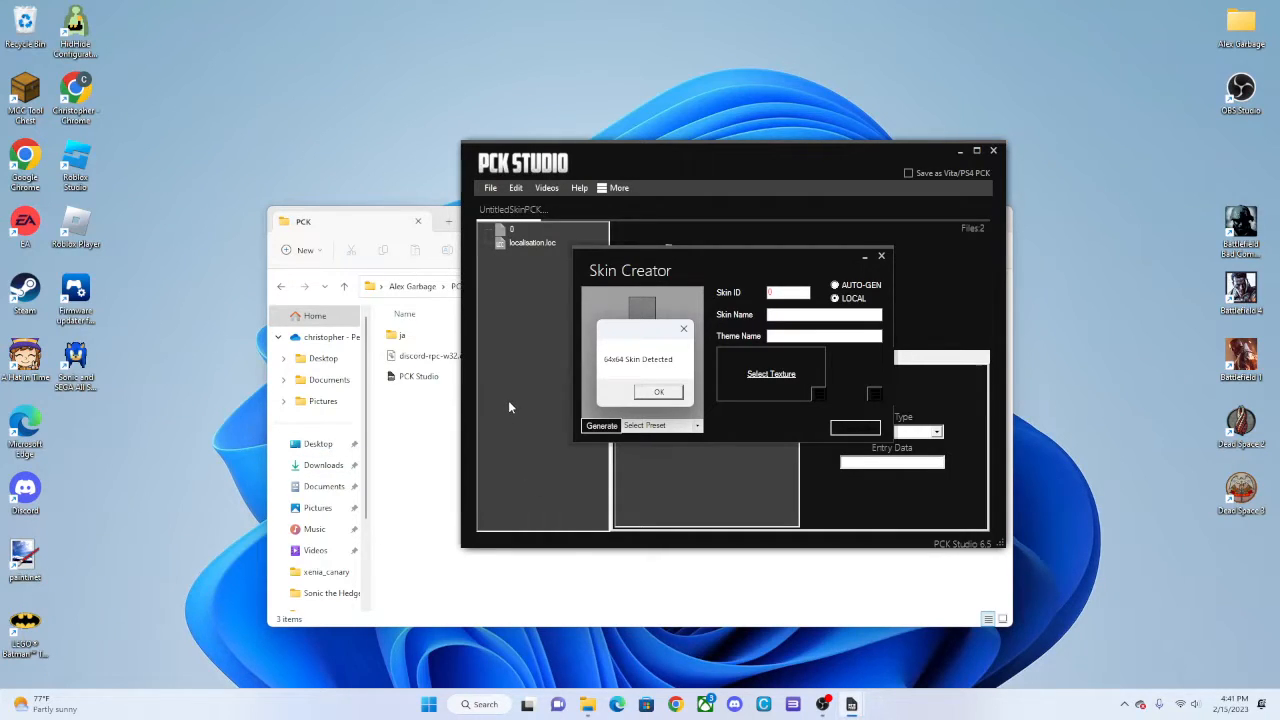
pyautogui.moveTo(716, 394)
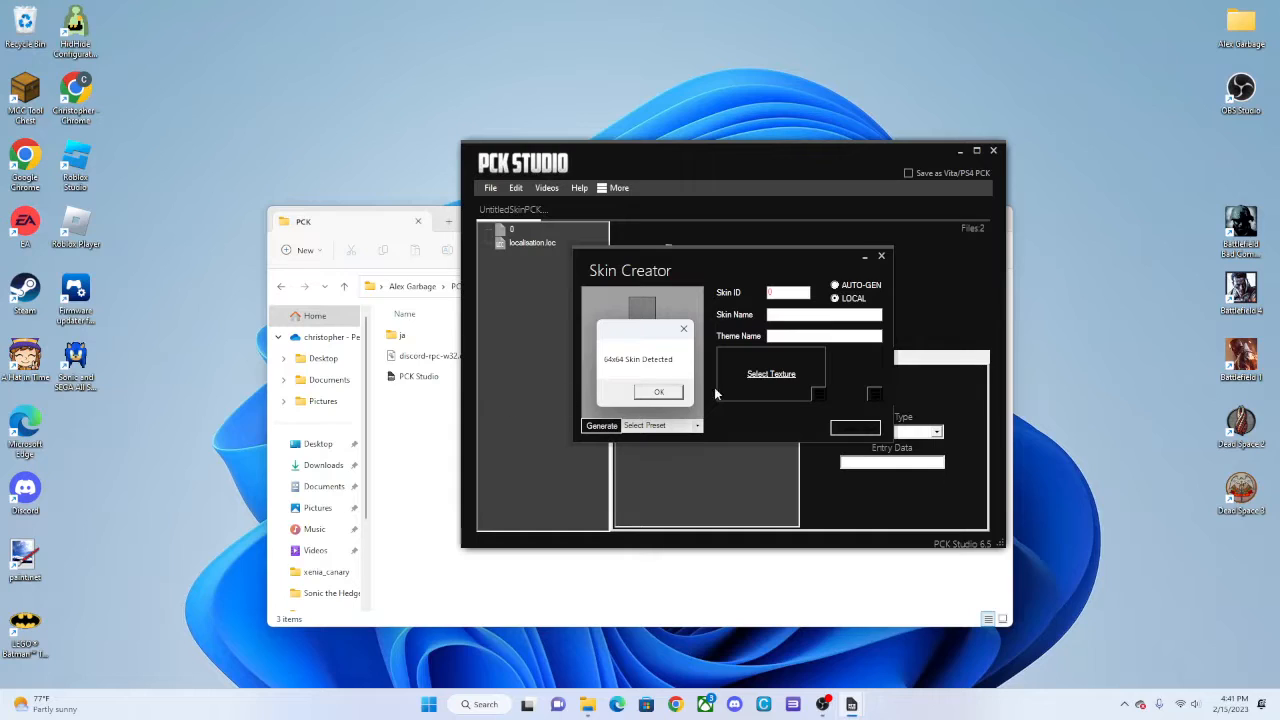
pyautogui.click(658, 391)
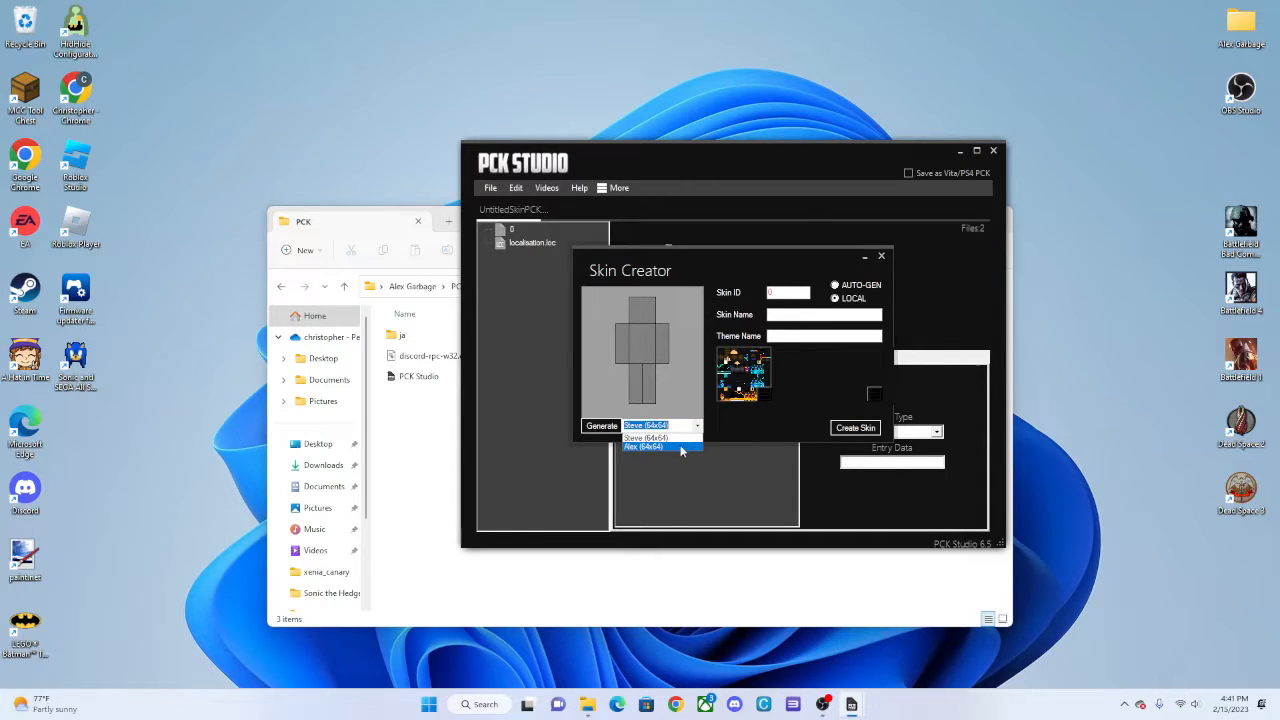
# Step: Pick the 64x64 model preset, name the skin Bob with theme Awesome Minecraft Skin
pyautogui.click(651, 425)
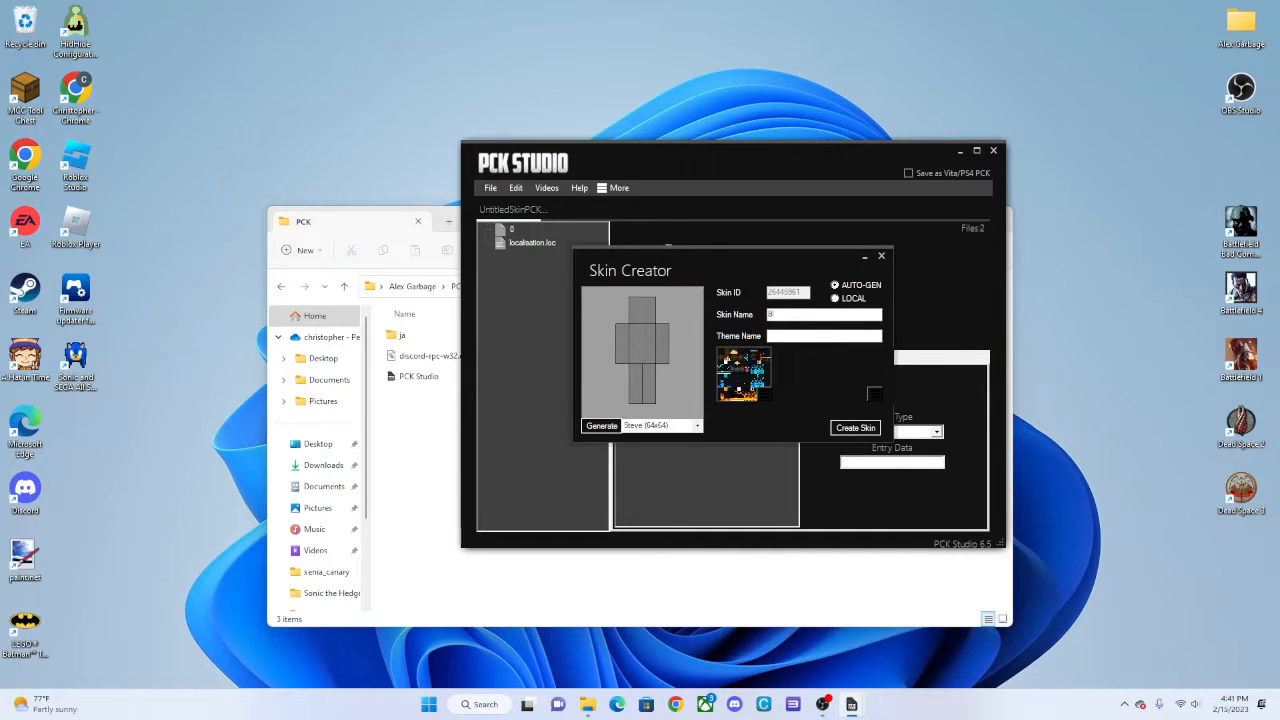
pyautogui.write('Bob')
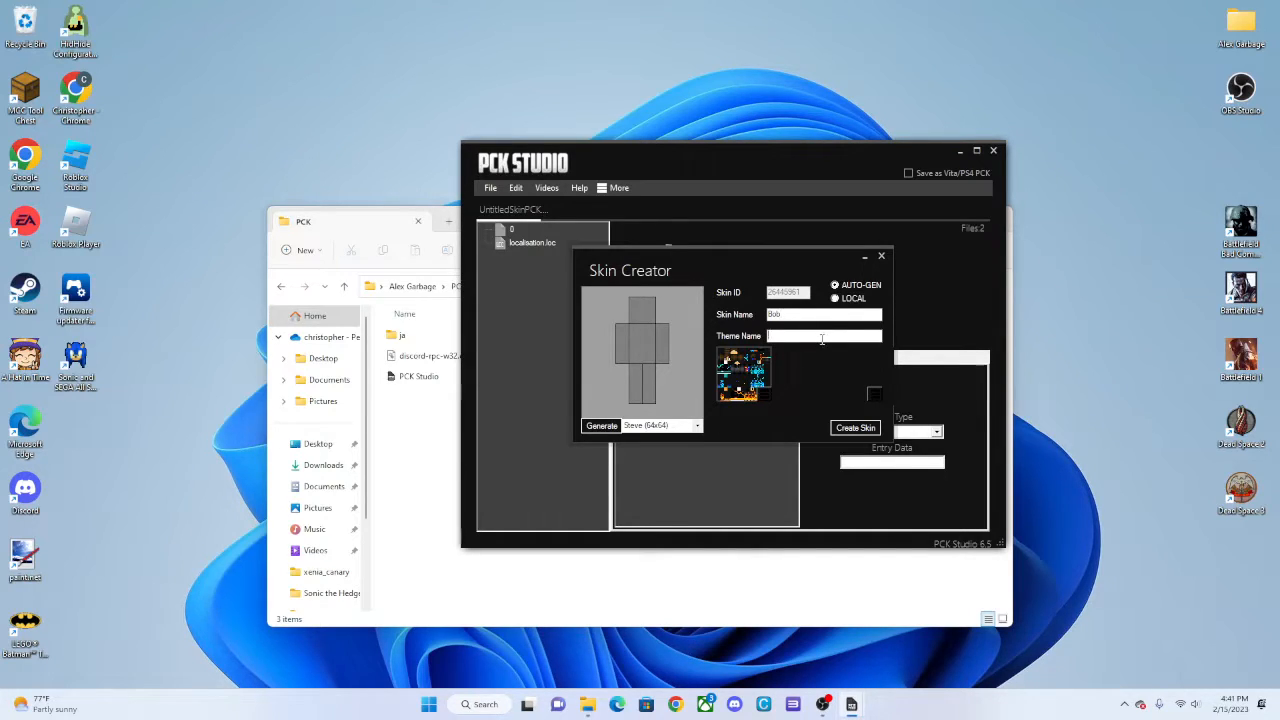
pyautogui.write('Awesome')
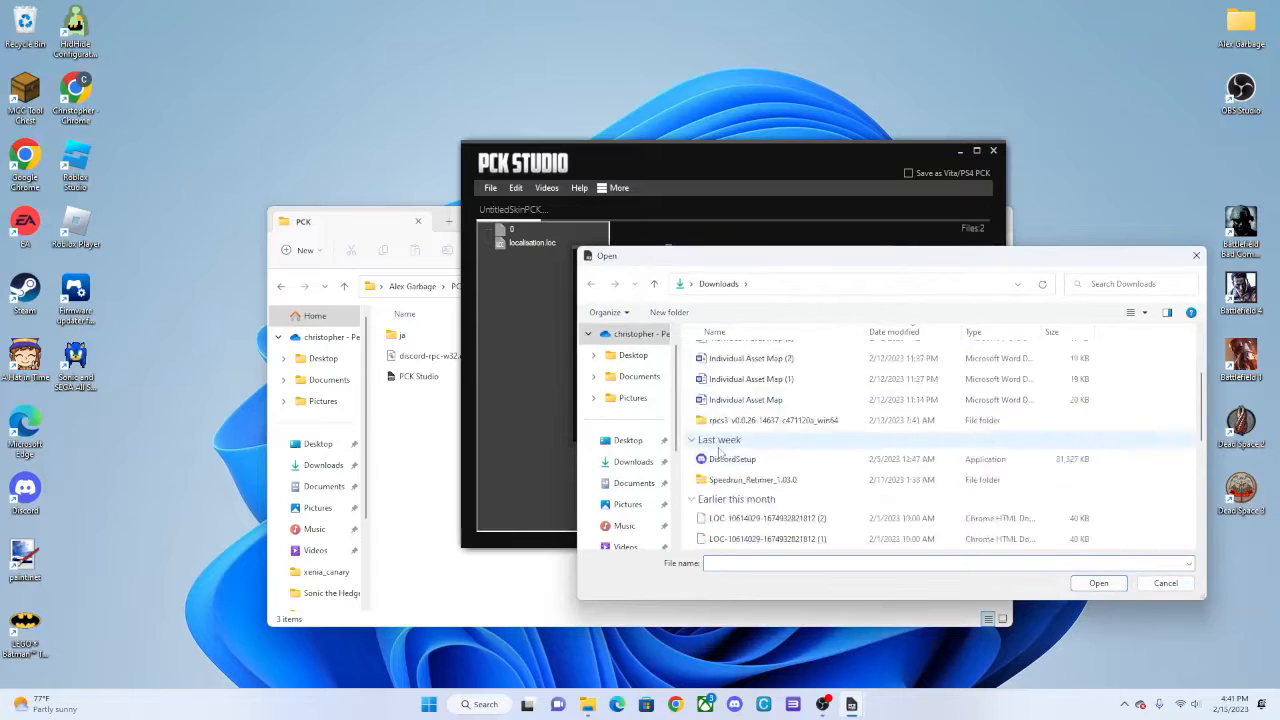
pyautogui.scroll(-3)
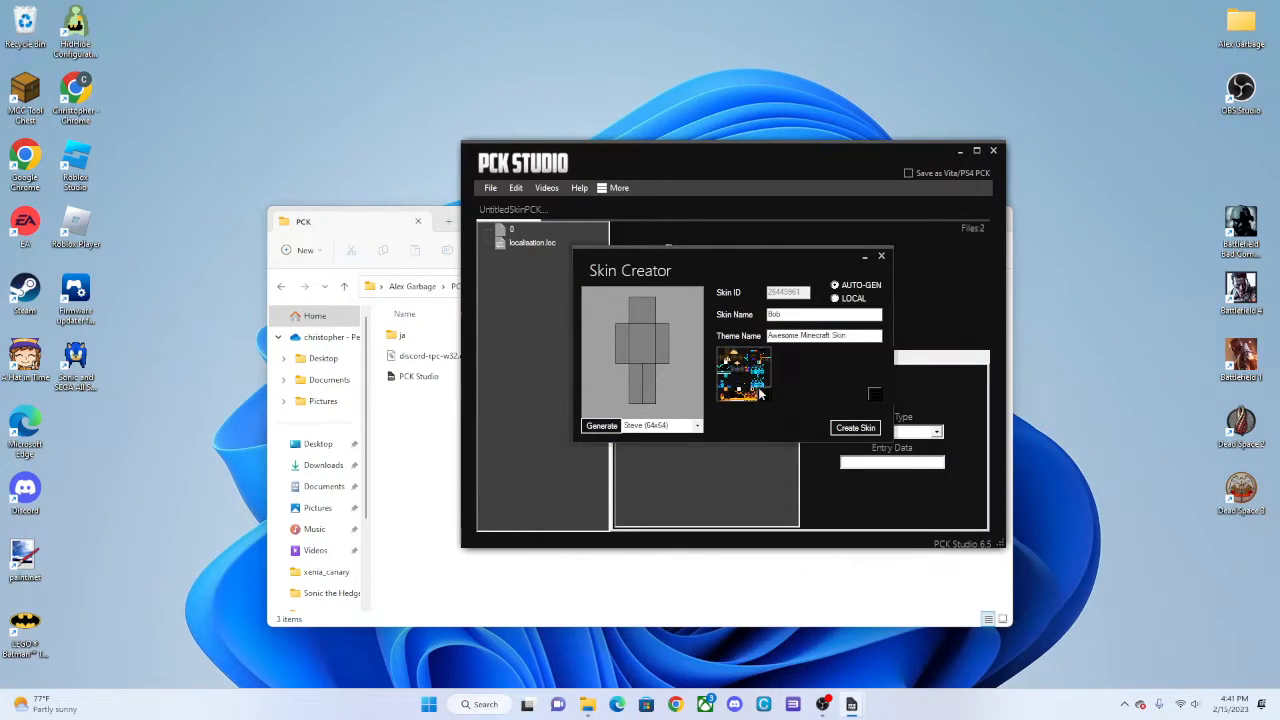
pyautogui.moveTo(820, 451)
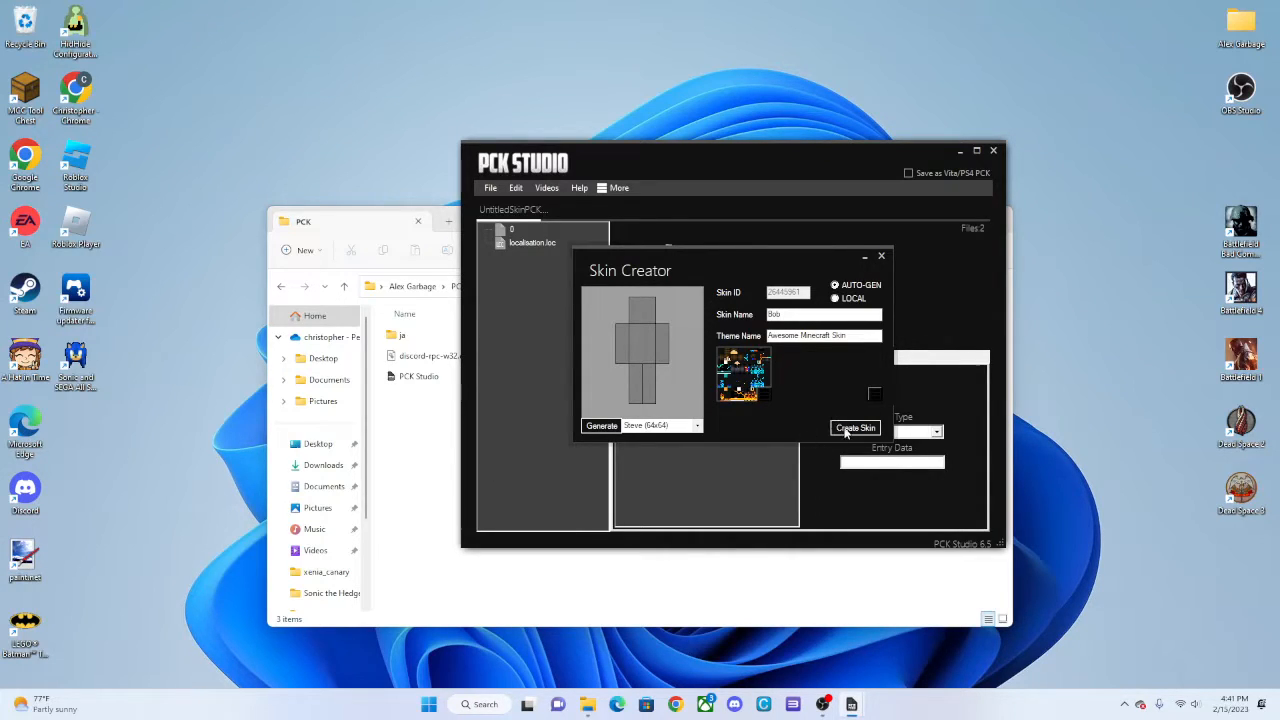
# Step: Create the Bob skin and inspect the pack root and skin metadata
pyautogui.click(856, 427)
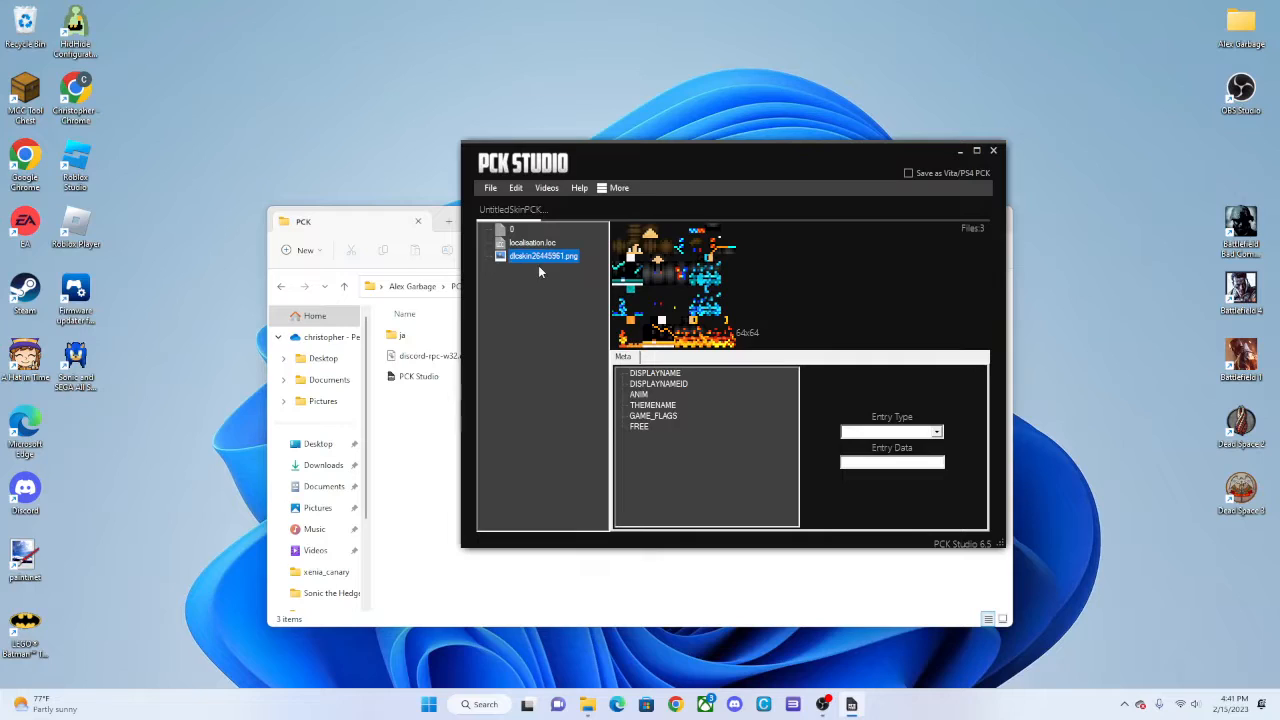
pyautogui.click(522, 229)
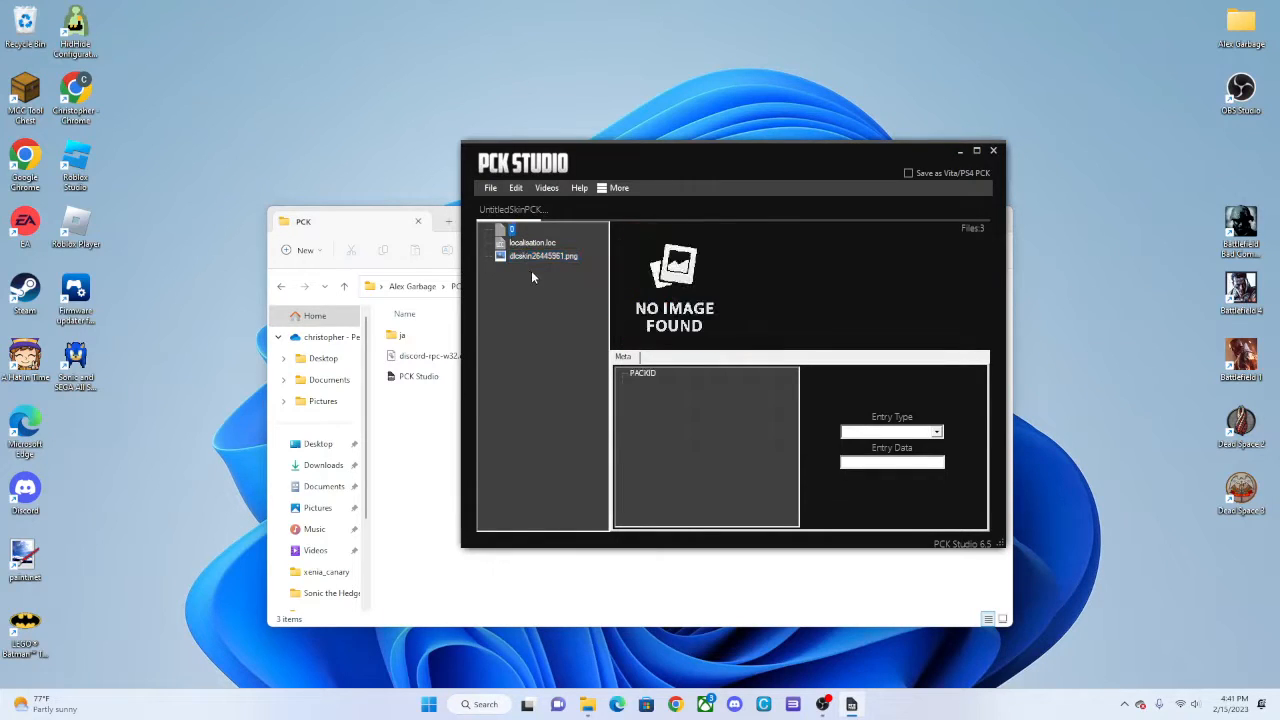
pyautogui.click(545, 256)
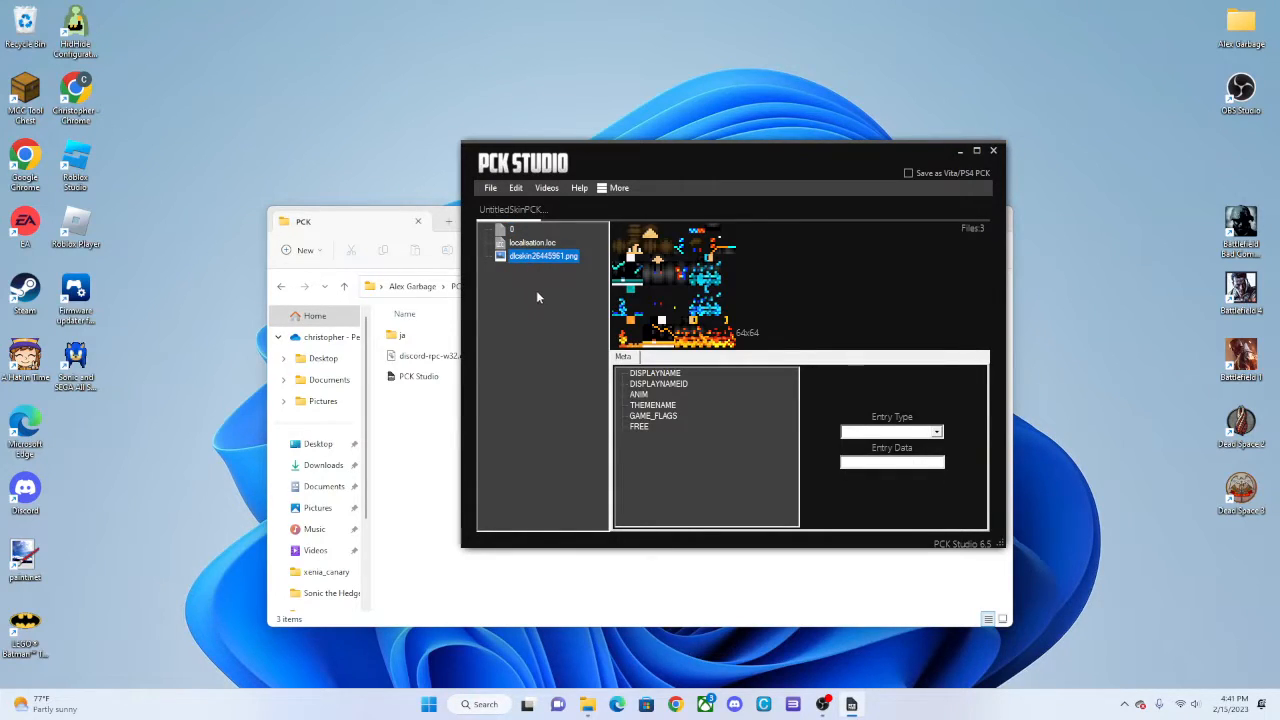
pyautogui.moveTo(529, 270)
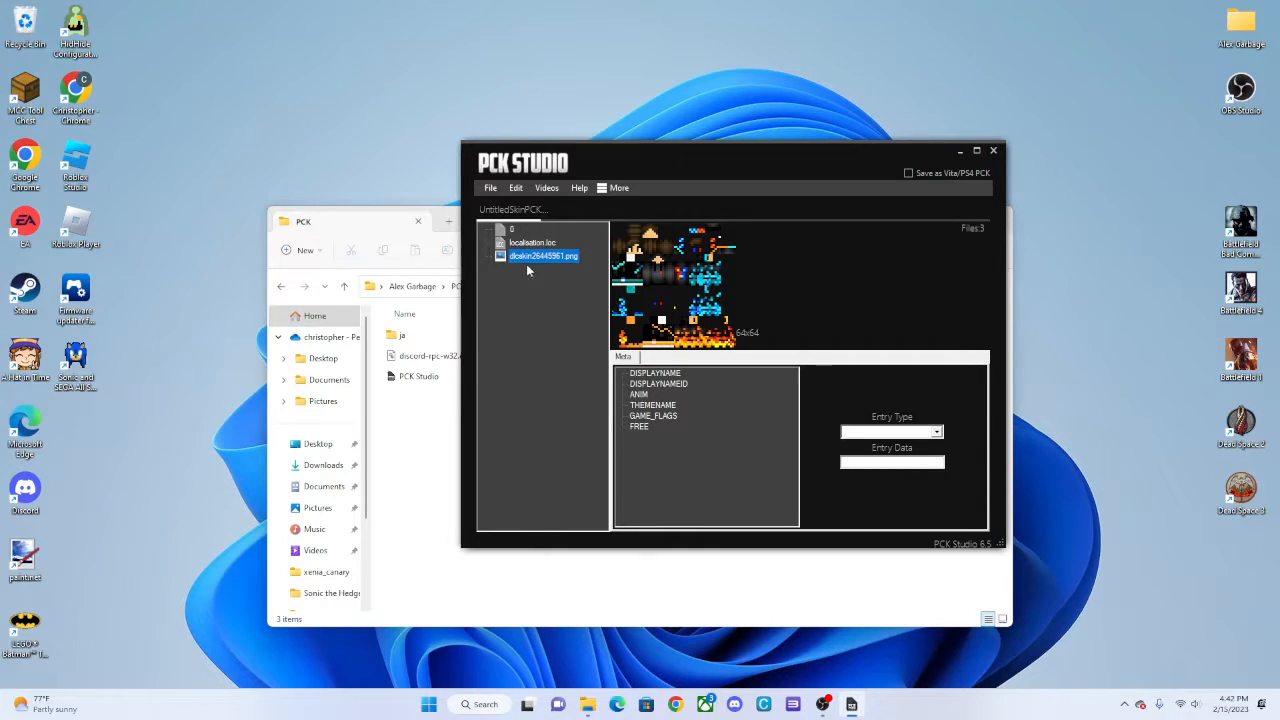
# Step: Set the pack root's PACKID entry to 456
pyautogui.click(504, 229)
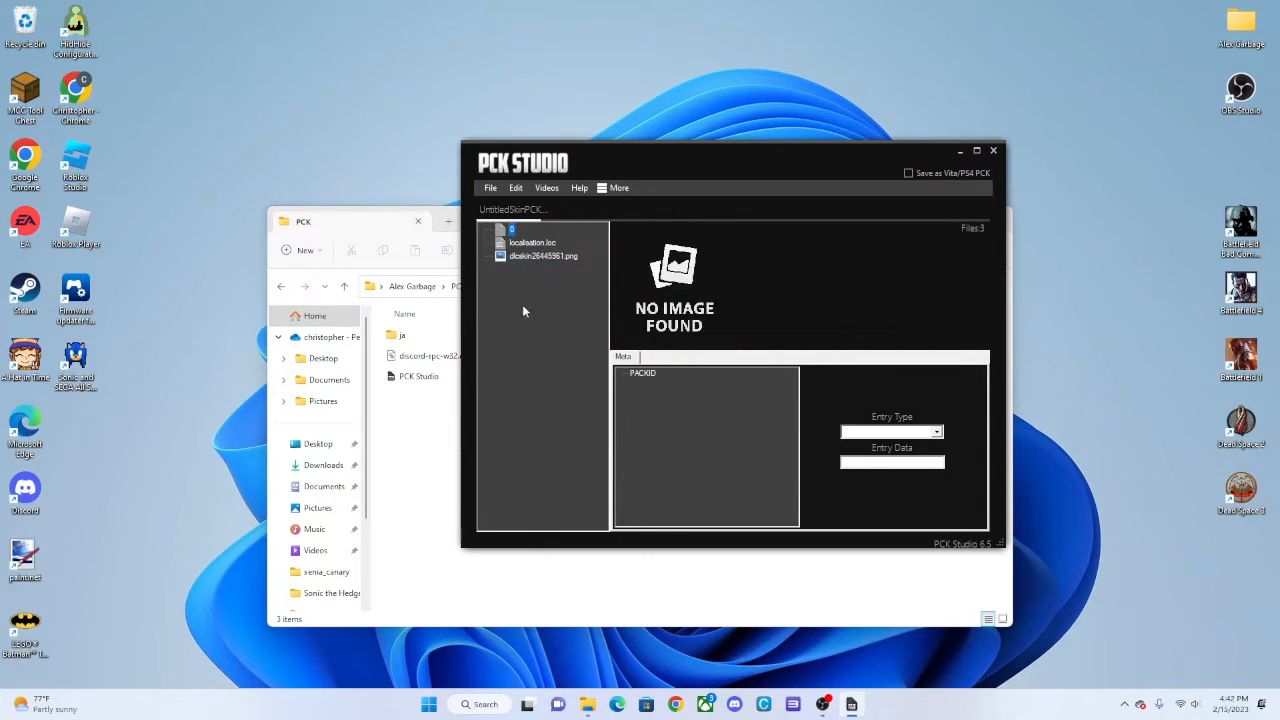
pyautogui.moveTo(610, 365)
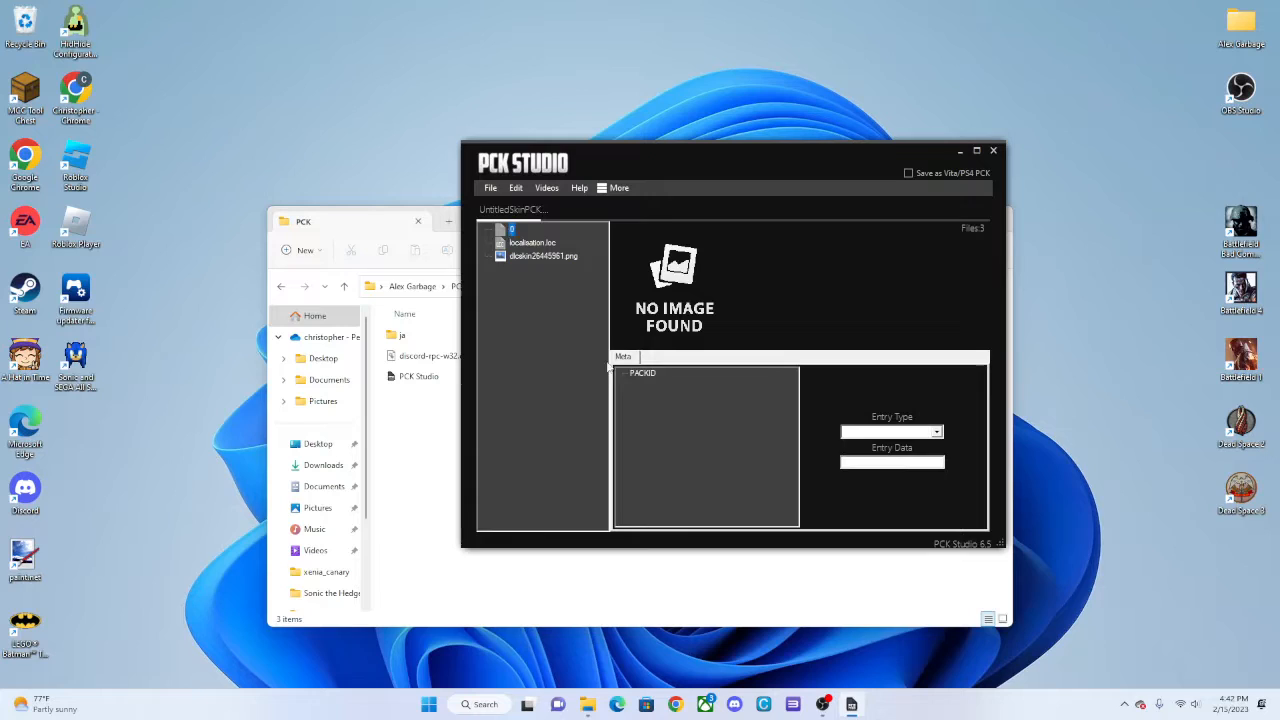
pyautogui.click(642, 372)
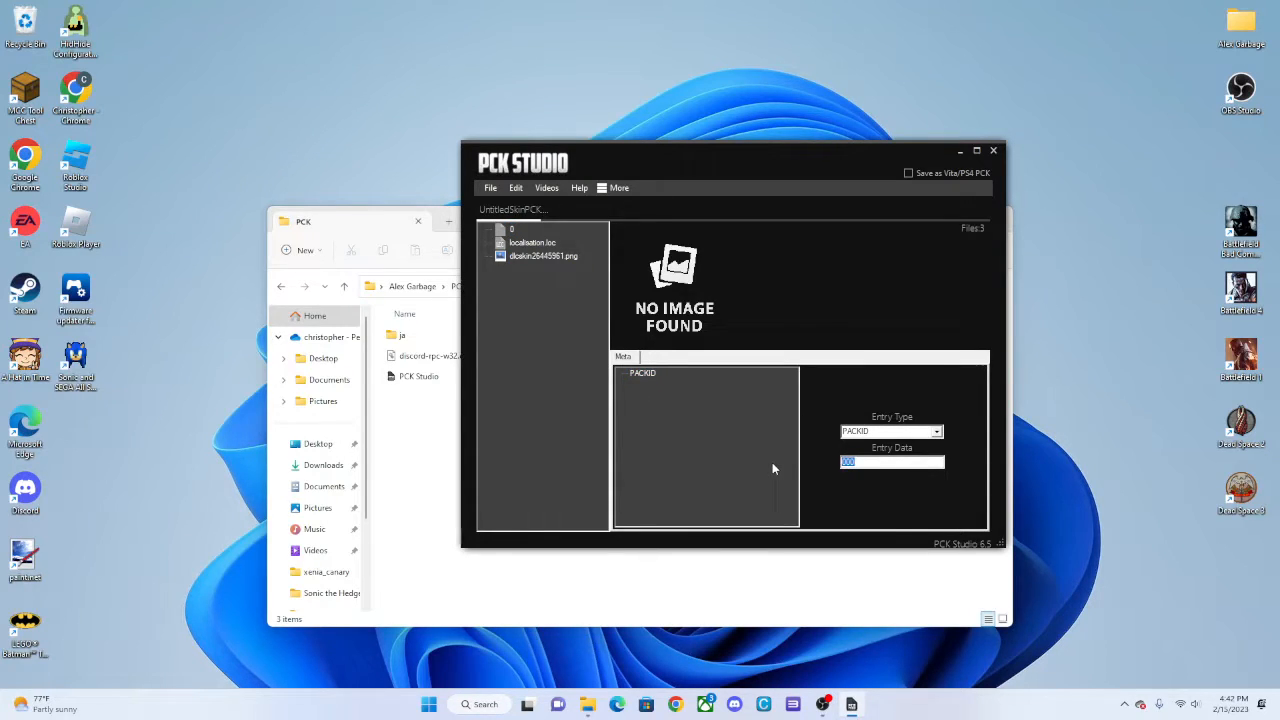
pyautogui.write('456')
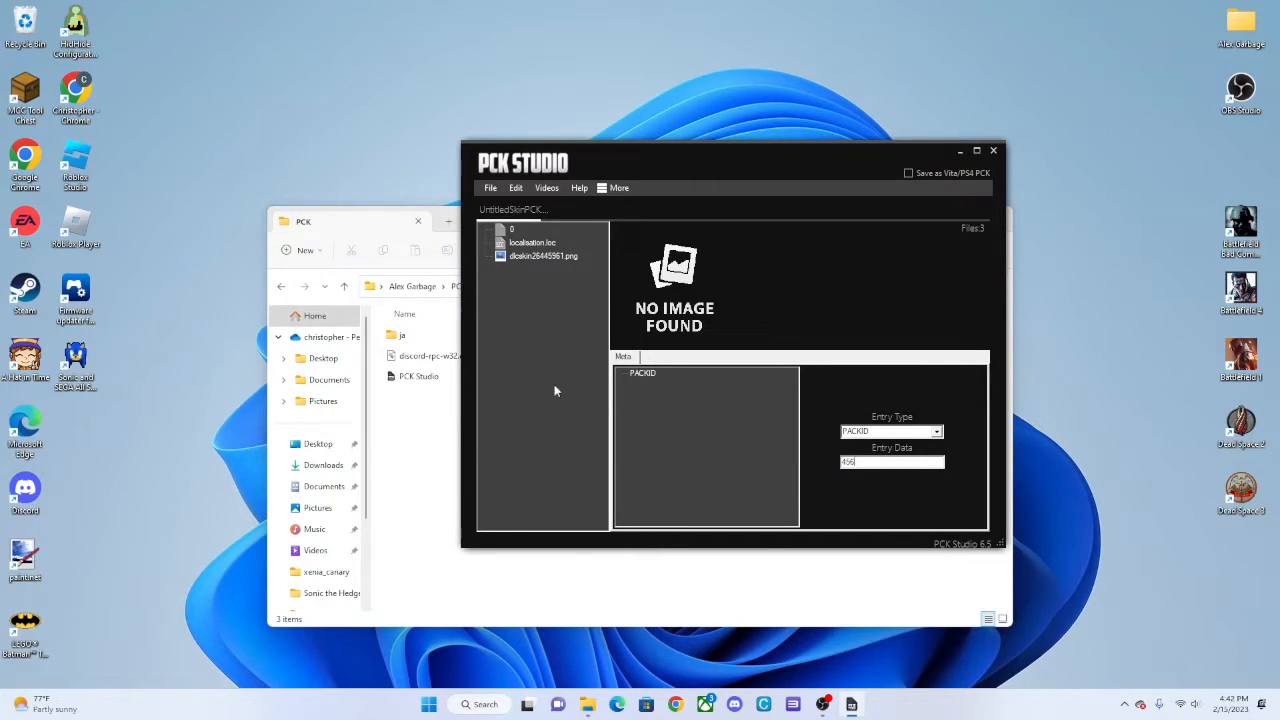
pyautogui.moveTo(538, 360)
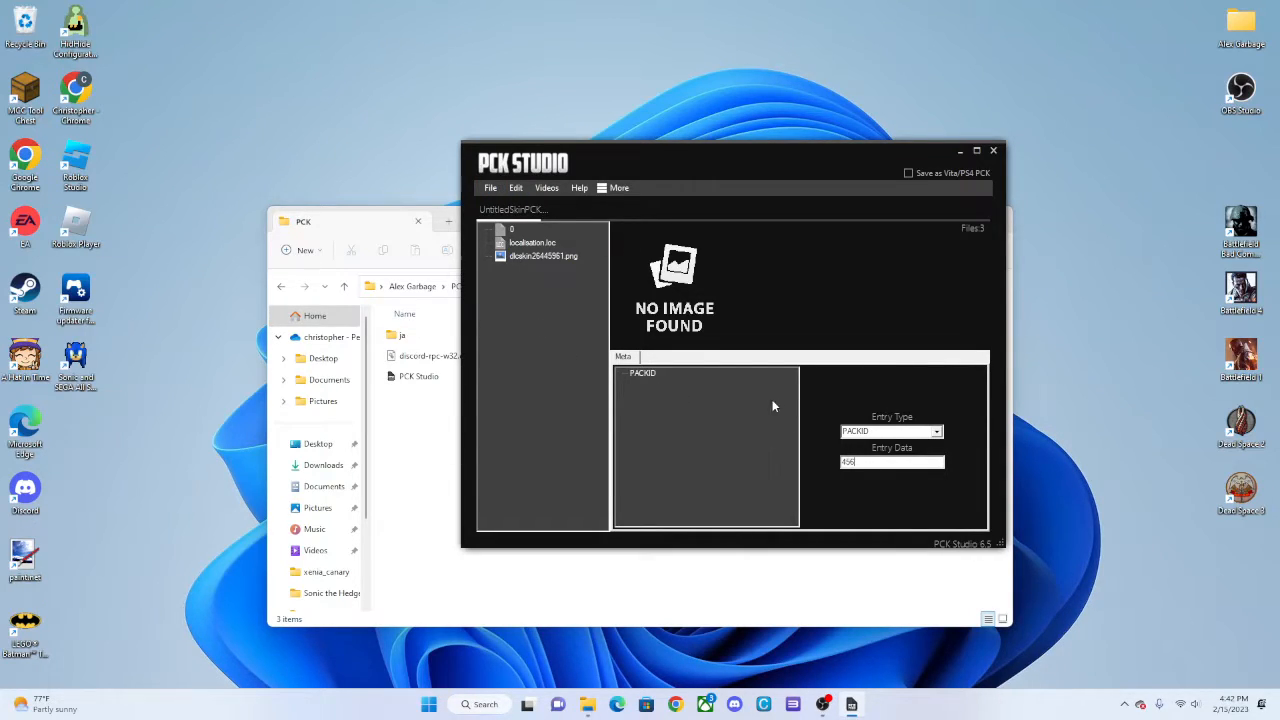
pyautogui.click(529, 243)
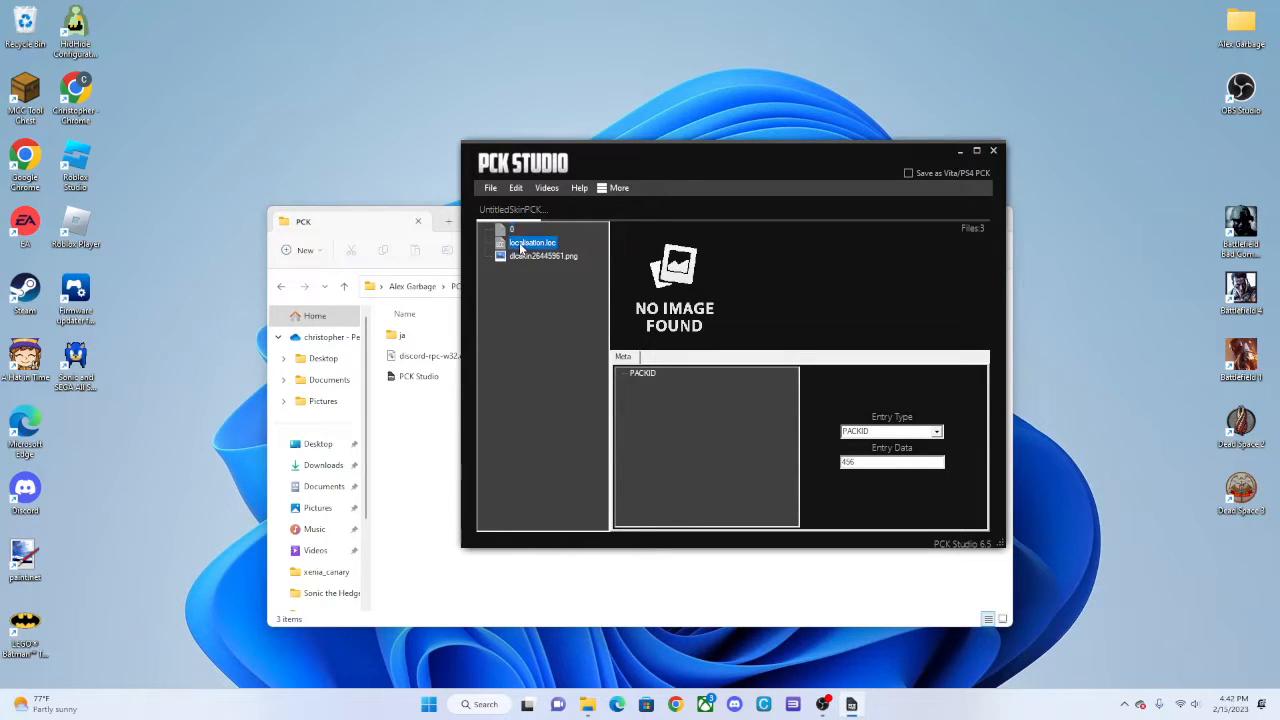
# Step: Set the pack display name to Alex Cool Skin in every language
pyautogui.doubleClick(530, 242)
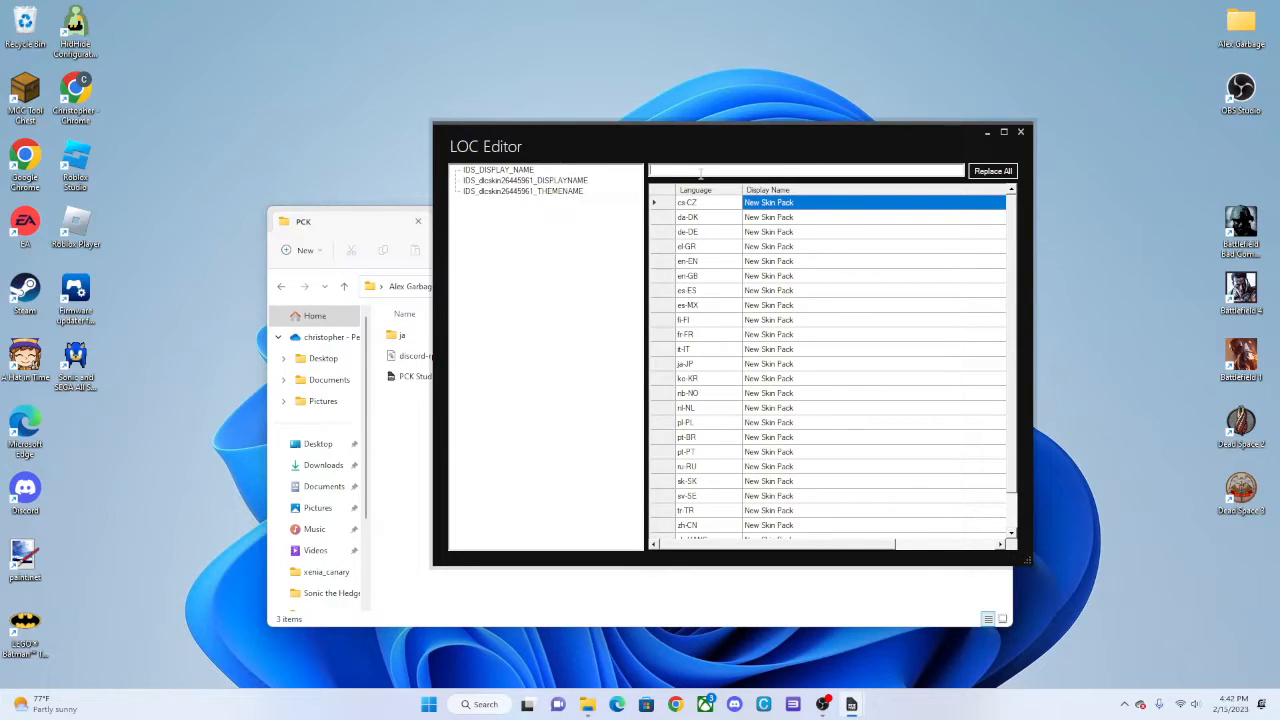
pyautogui.write('A')
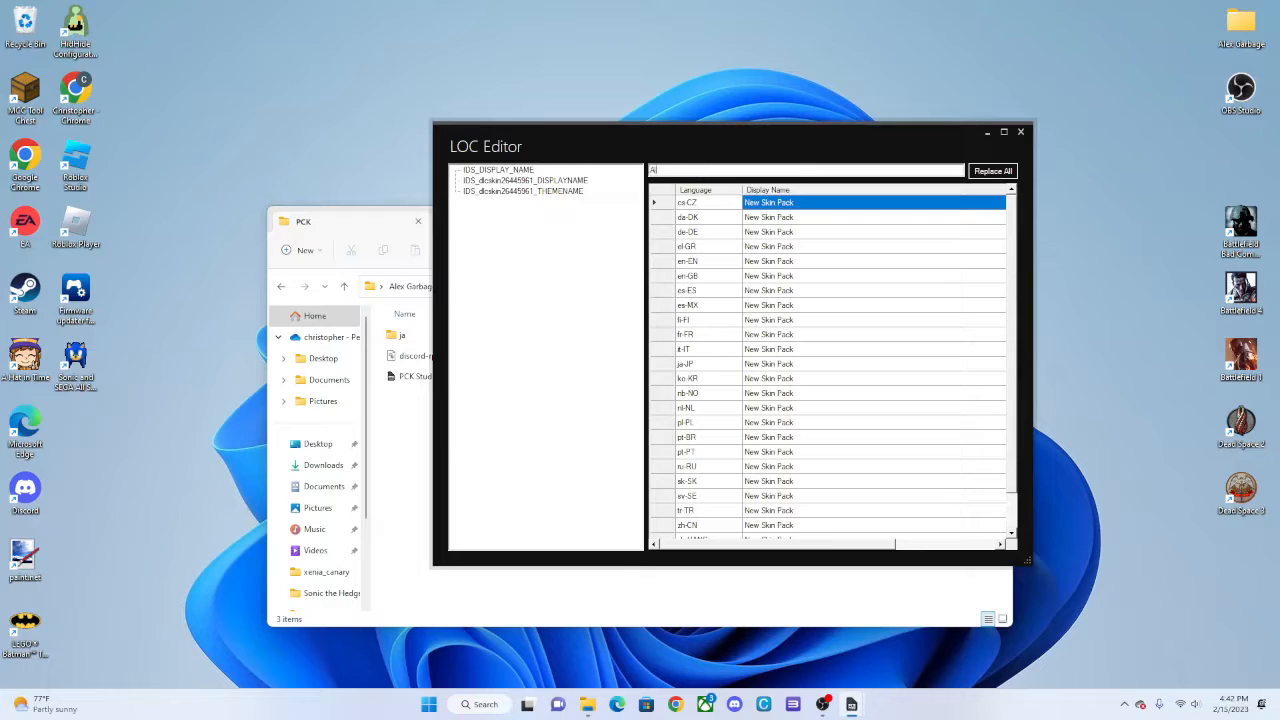
pyautogui.write('lex Cook')
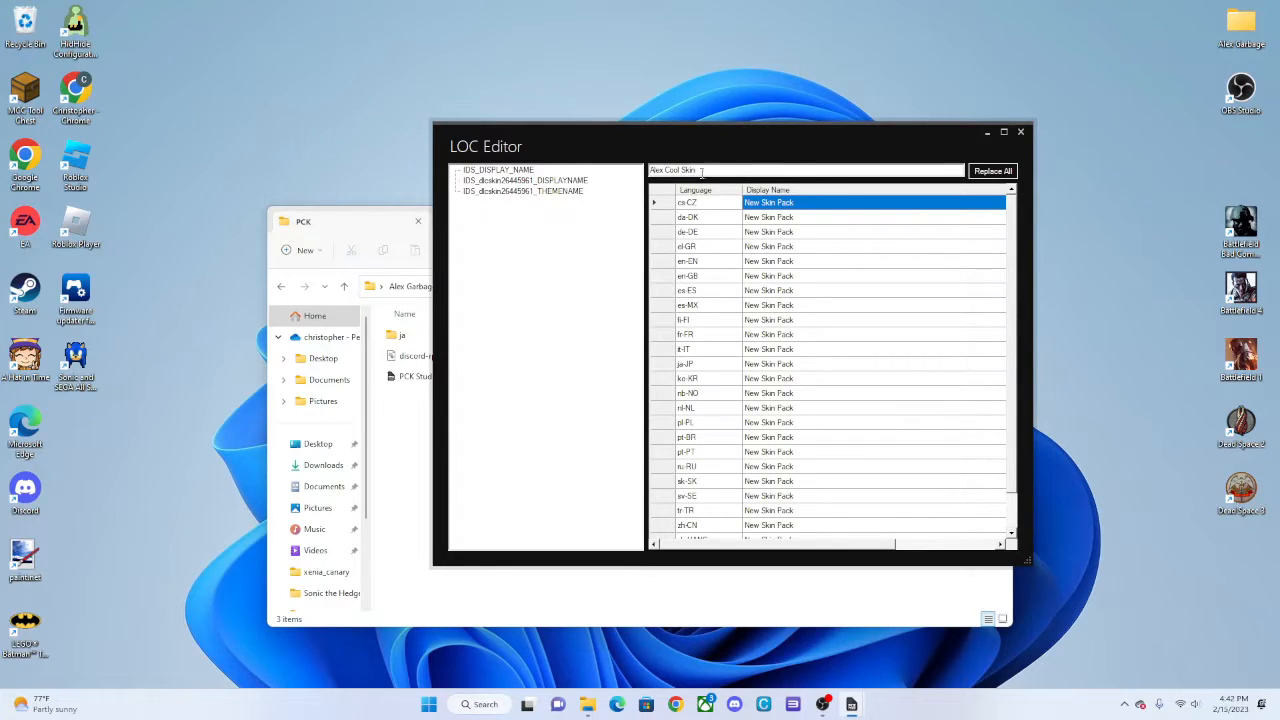
pyautogui.click(992, 170)
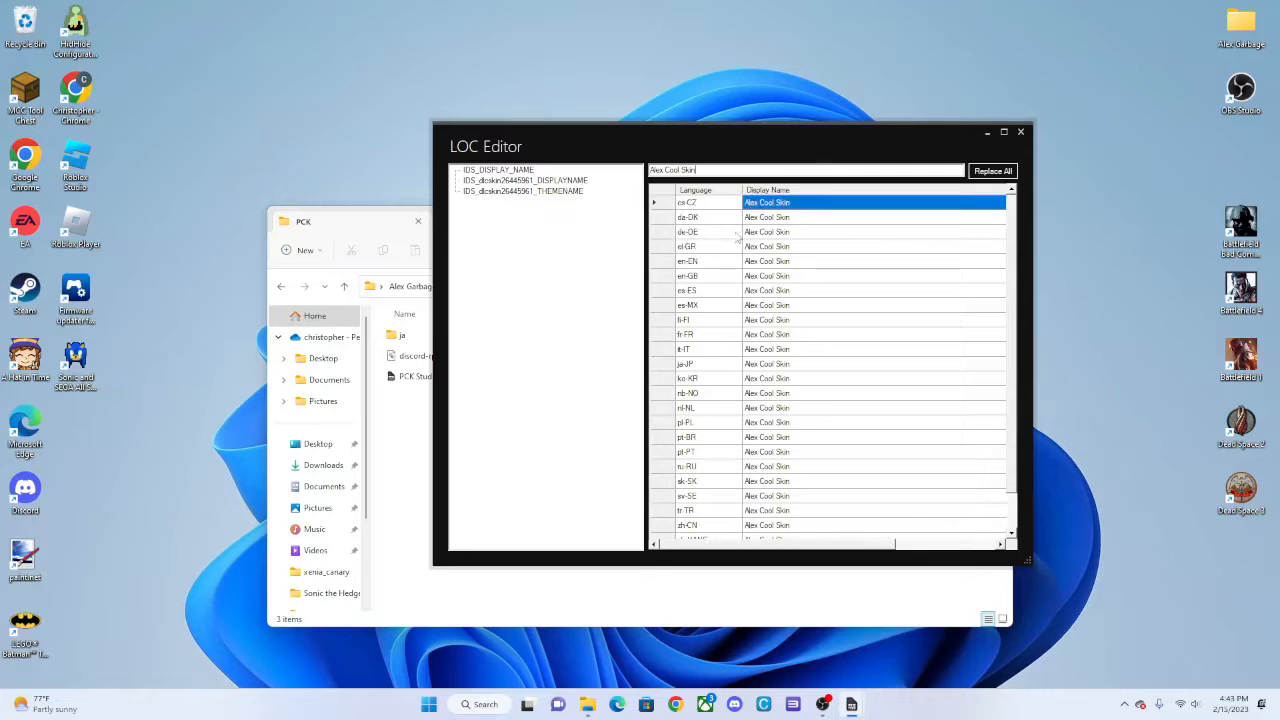
# Step: Review the replaced display names and the skin's display and theme name translations
pyautogui.click(782, 261)
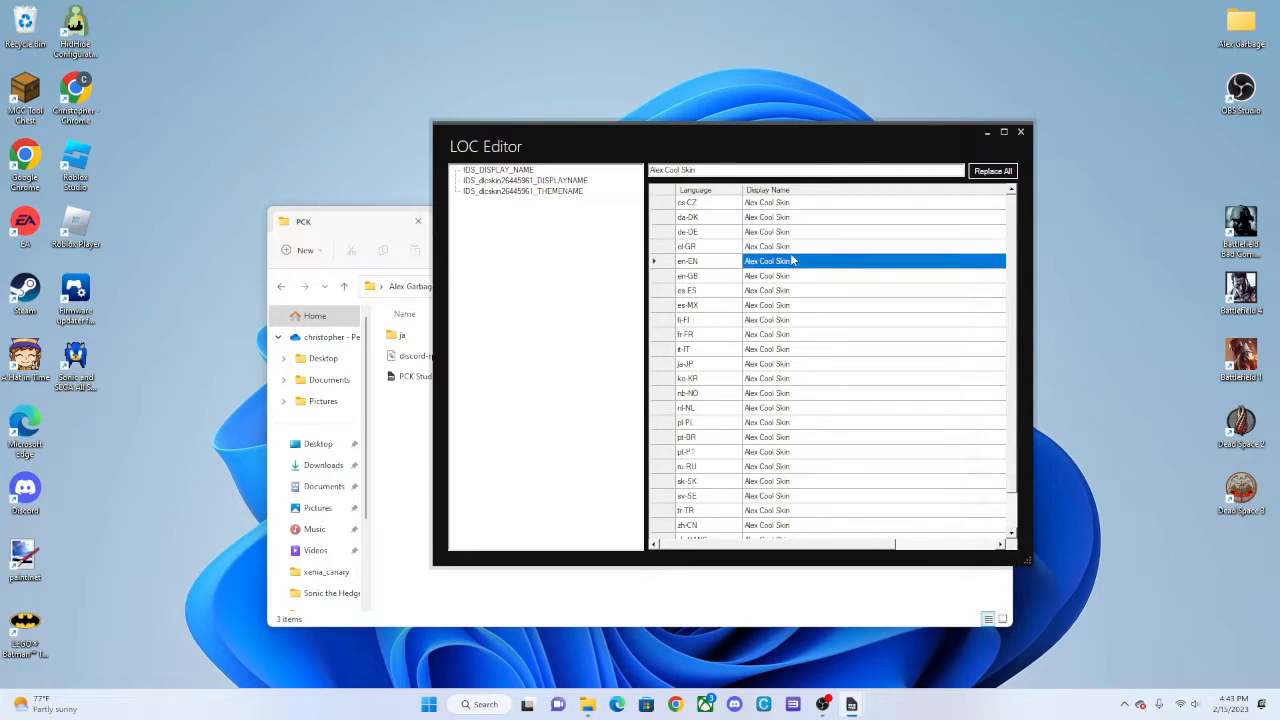
pyautogui.click(710, 319)
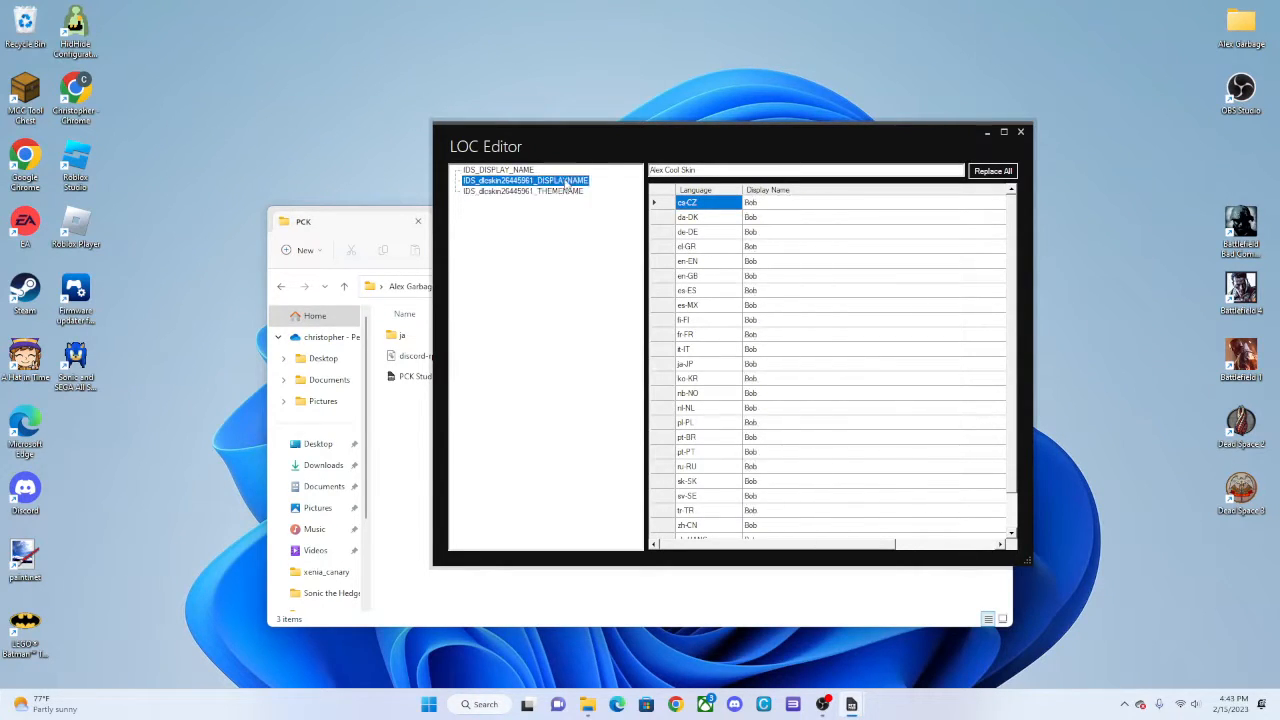
pyautogui.click(992, 170)
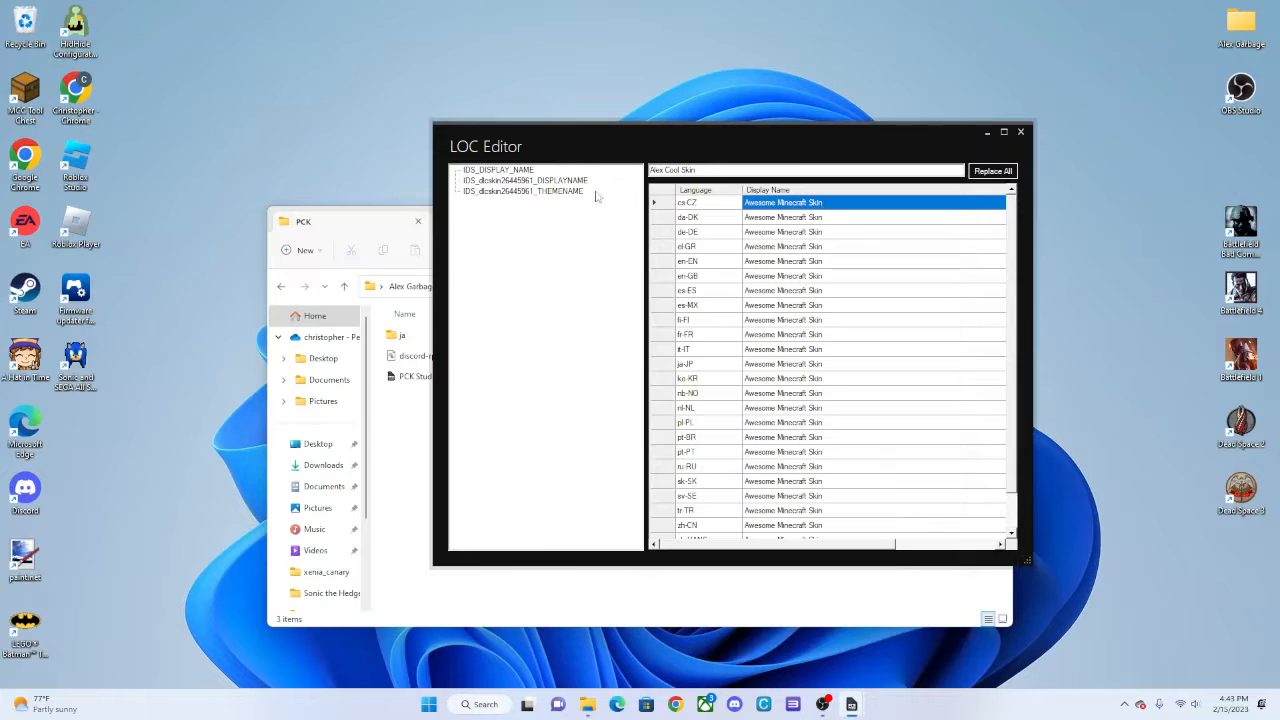
pyautogui.click(992, 170)
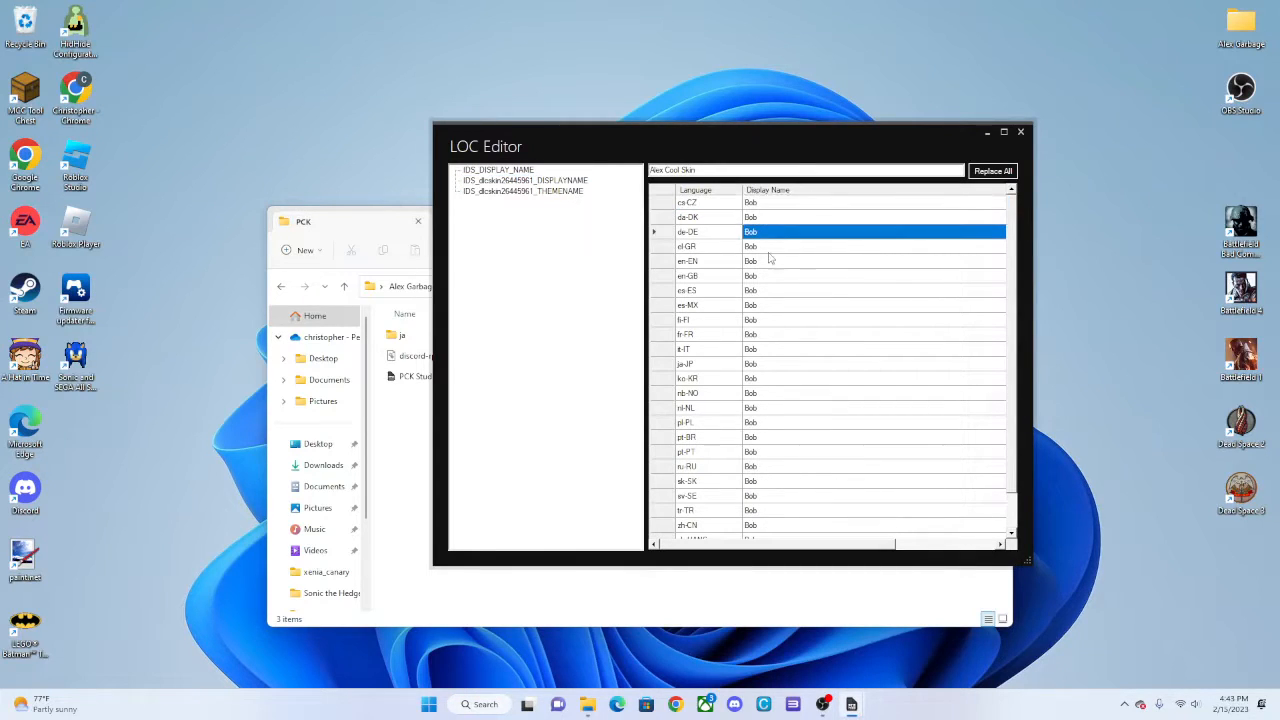
pyautogui.click(992, 170)
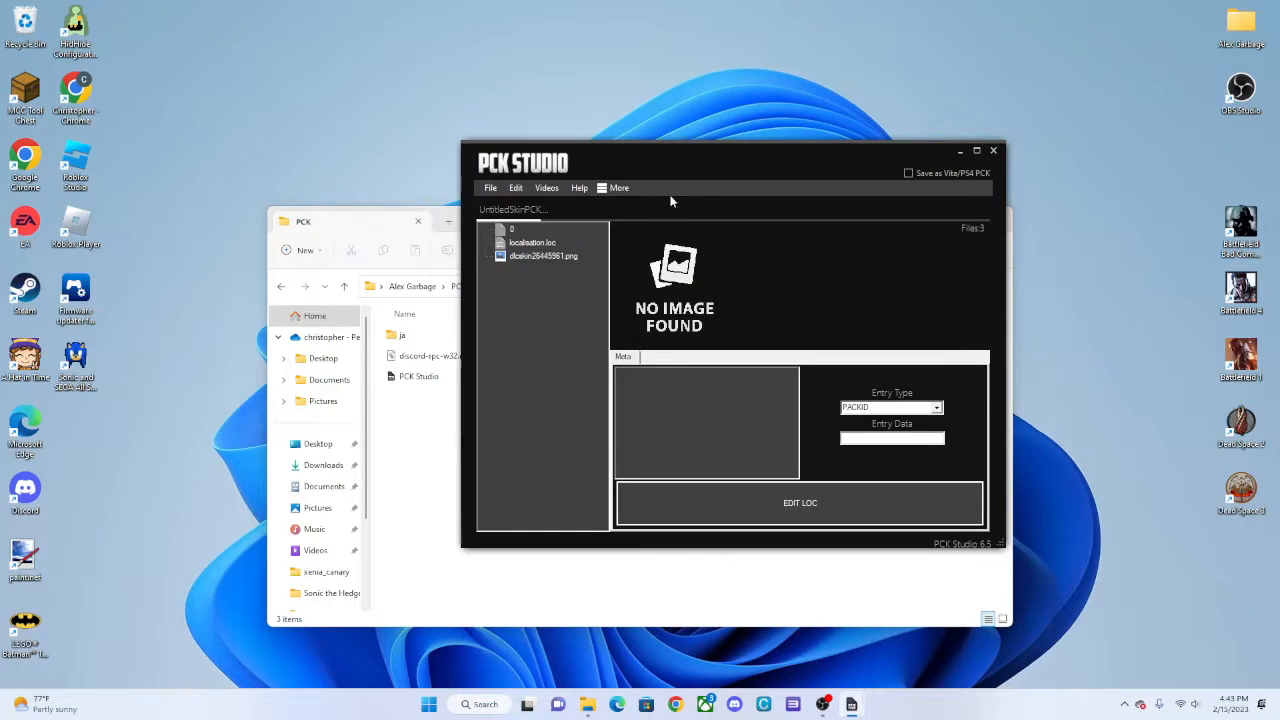
pyautogui.click(799, 503)
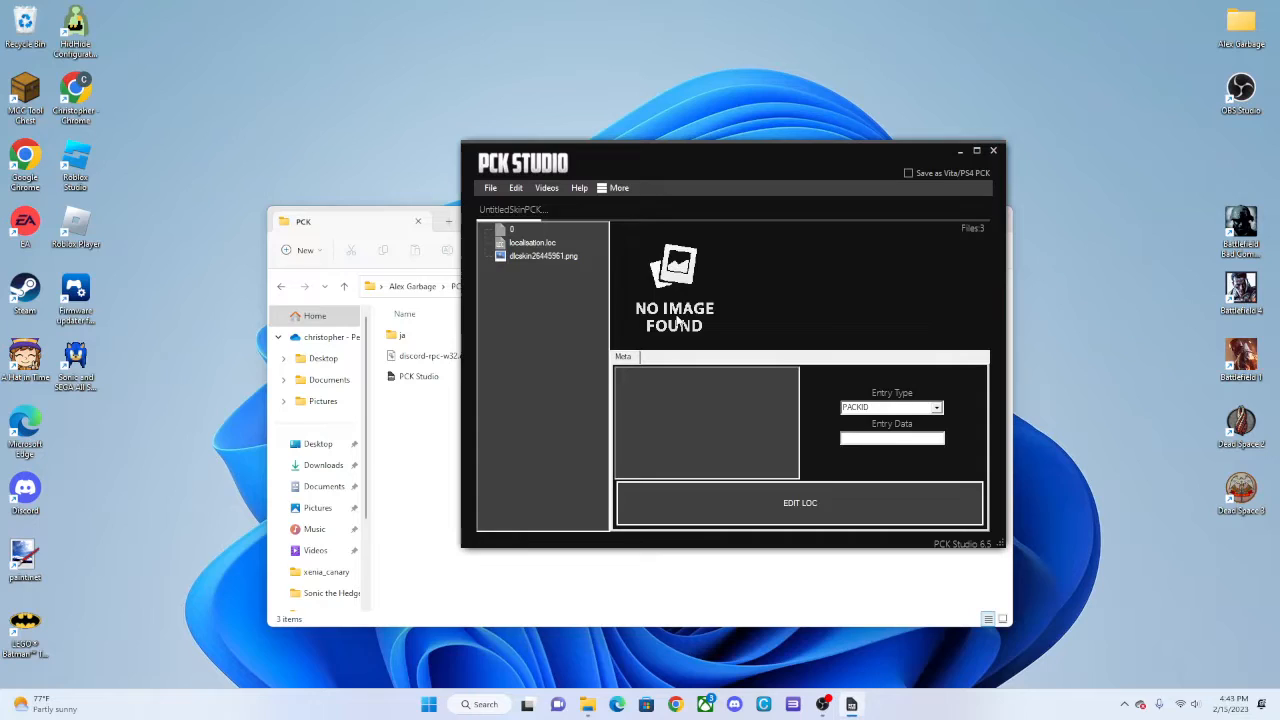
pyautogui.click(530, 242)
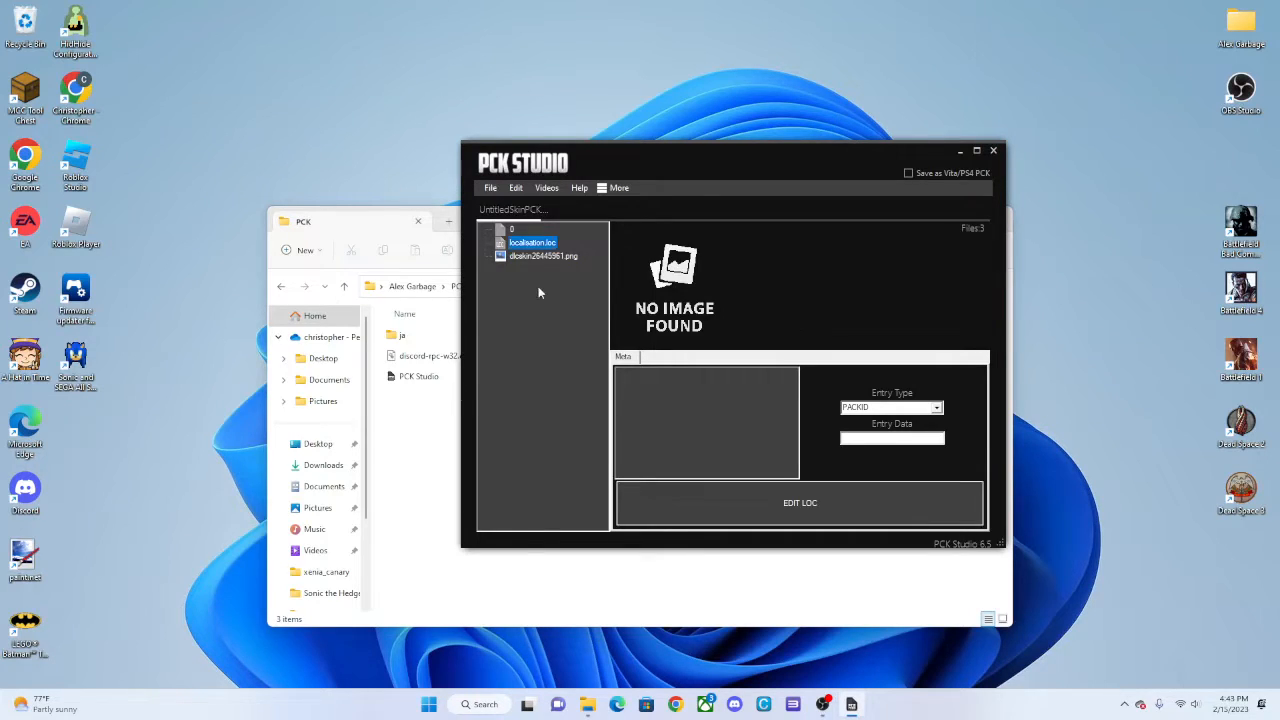
pyautogui.moveTo(515, 287)
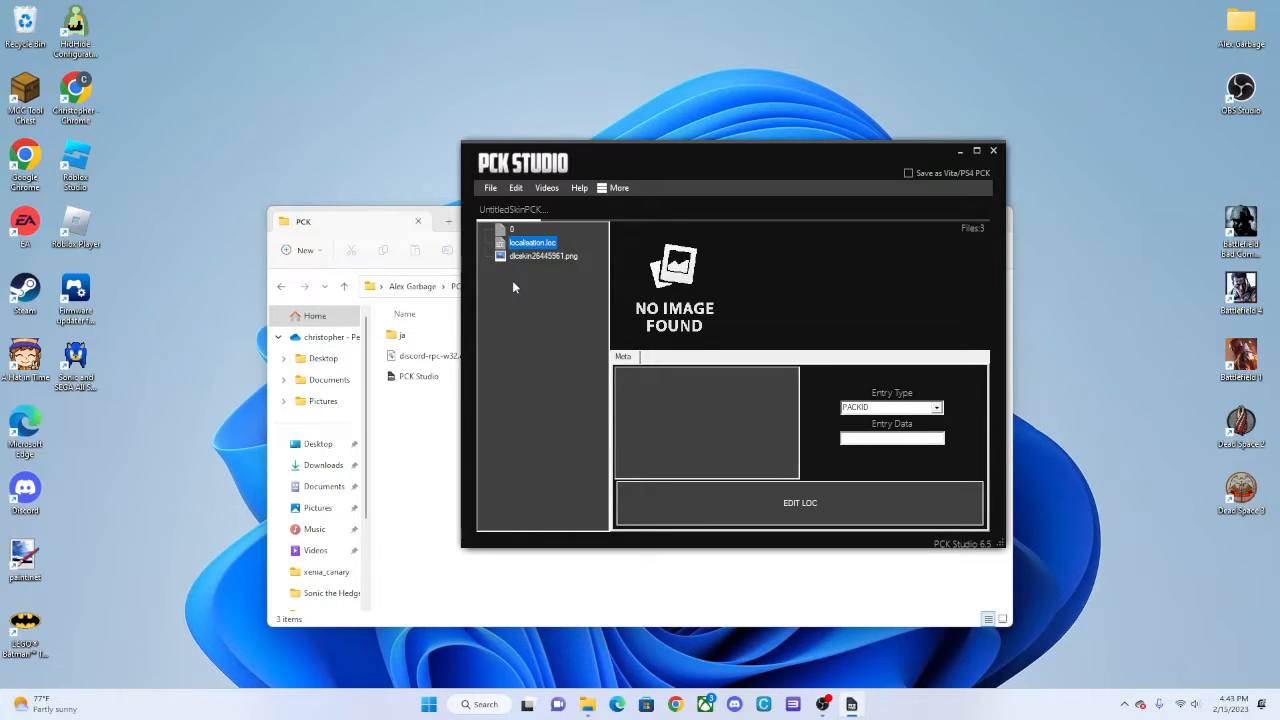
pyautogui.moveTo(493, 210)
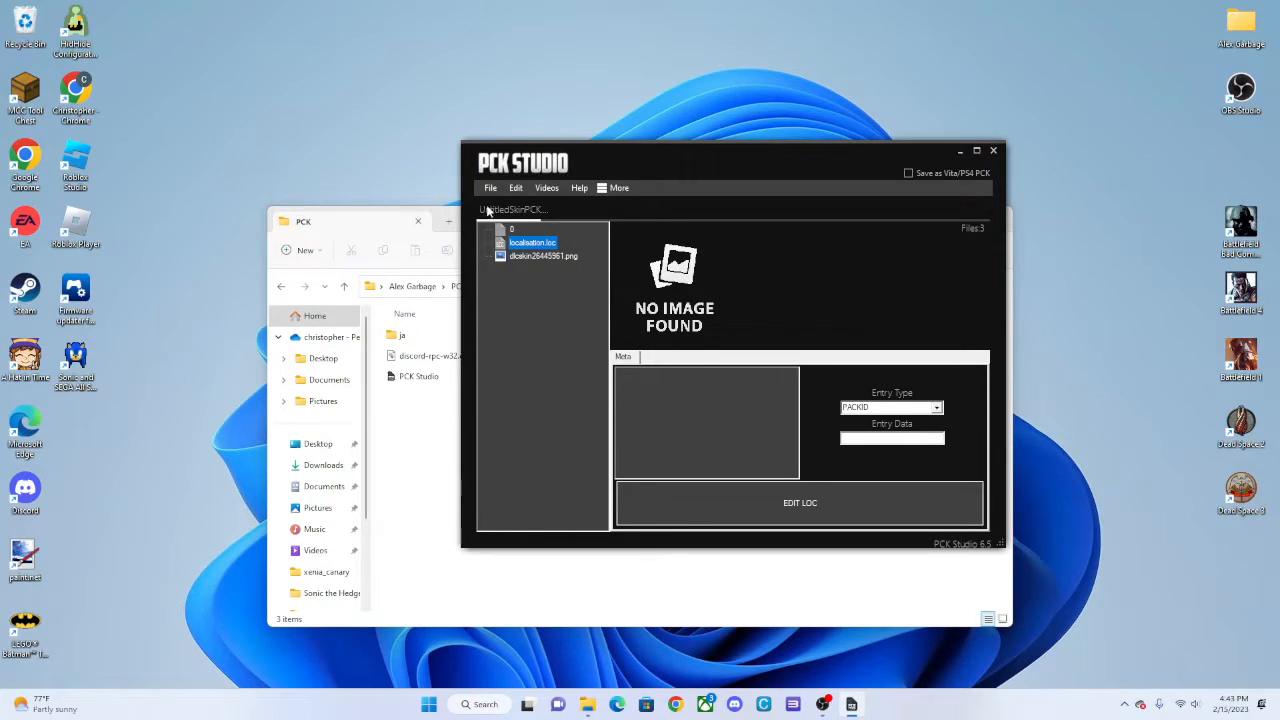
# Step: Save the pack as bob.pck in Downloads and dismiss the saved confirmation
pyautogui.click(489, 188)
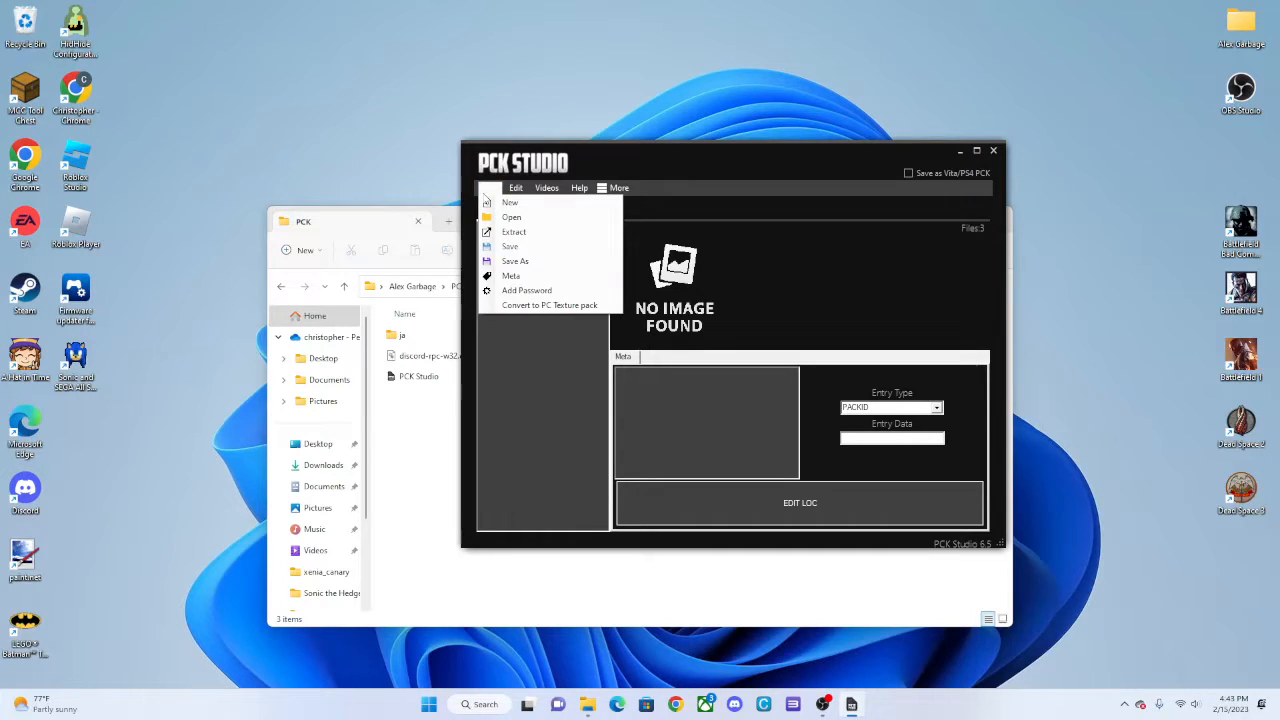
pyautogui.moveTo(515, 261)
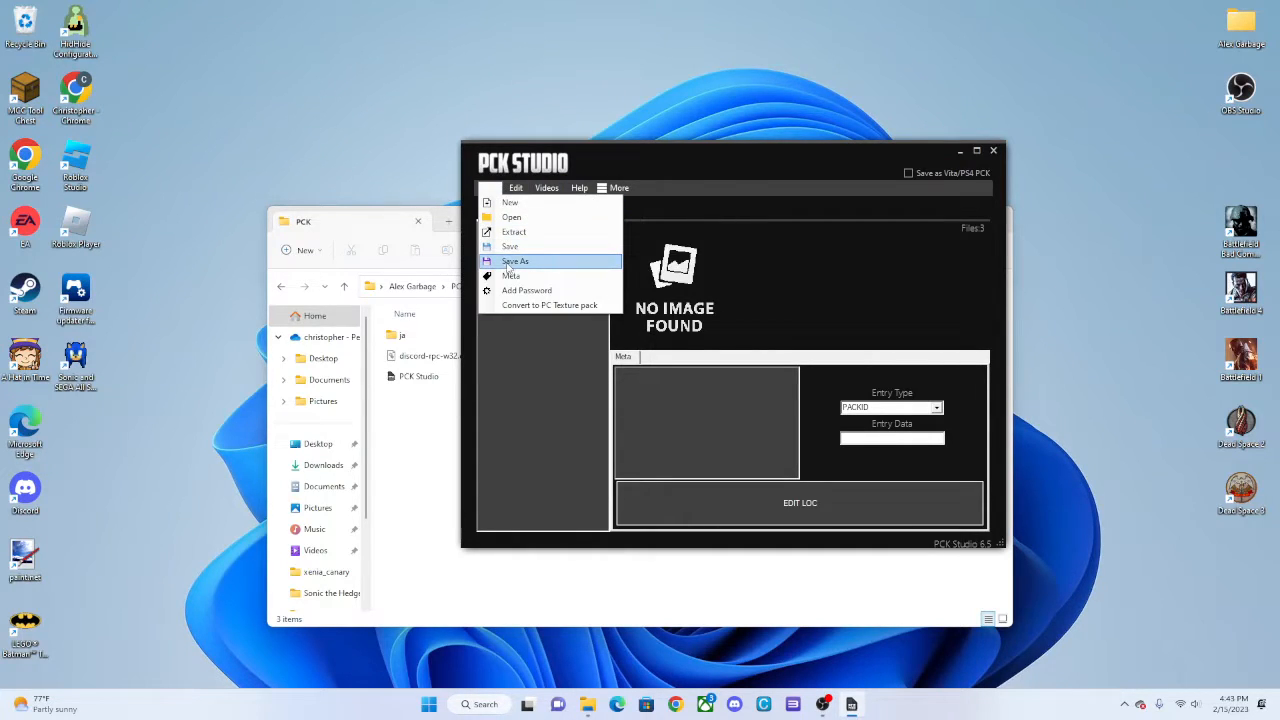
pyautogui.click(517, 261)
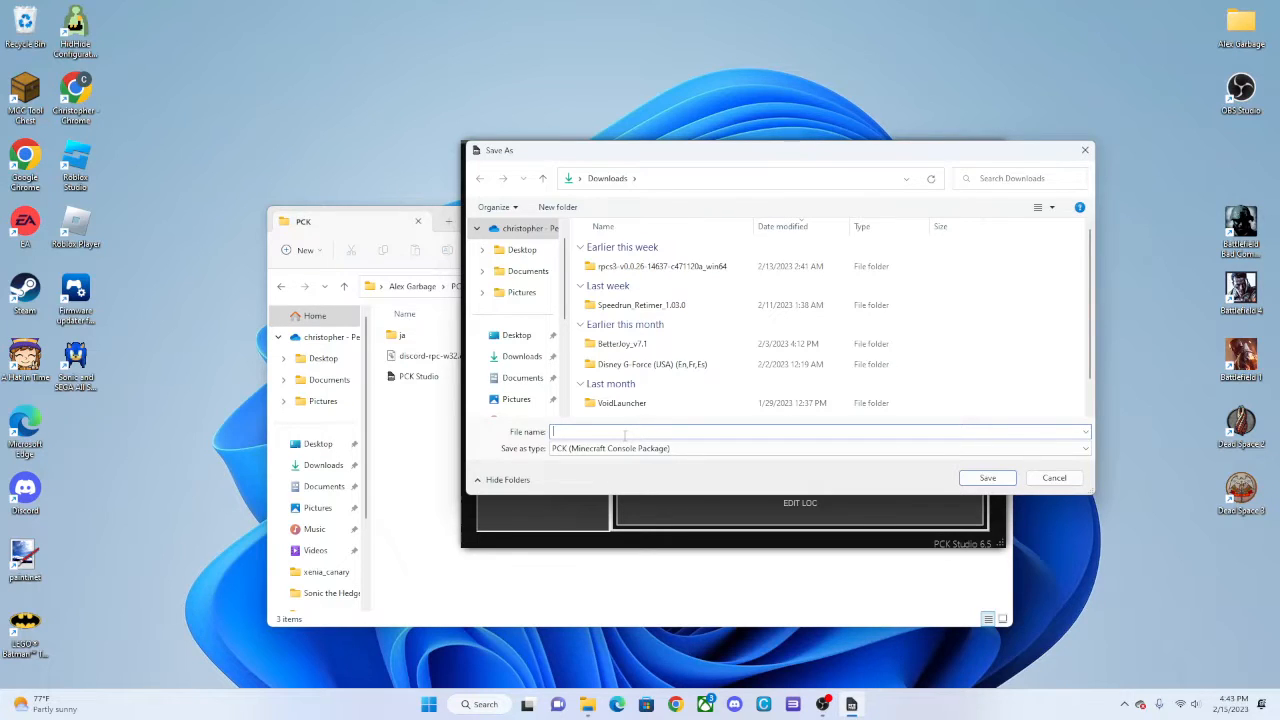
pyautogui.click(987, 477)
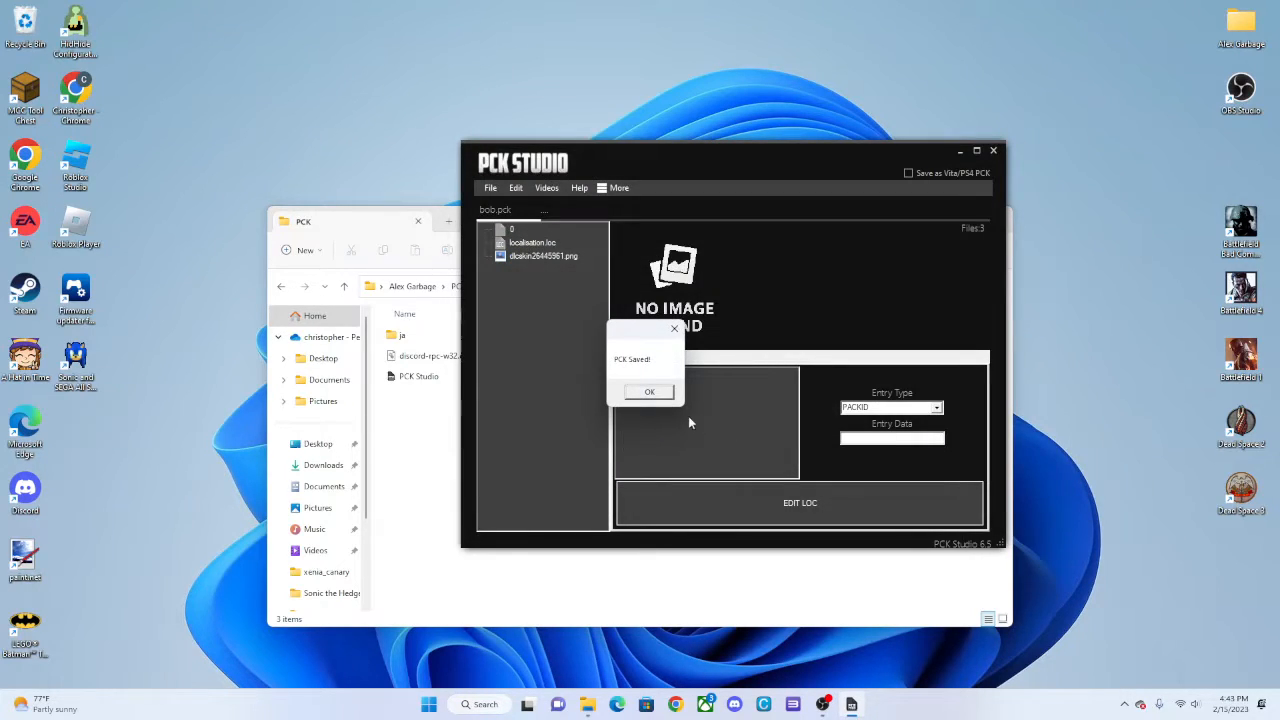
pyautogui.click(649, 391)
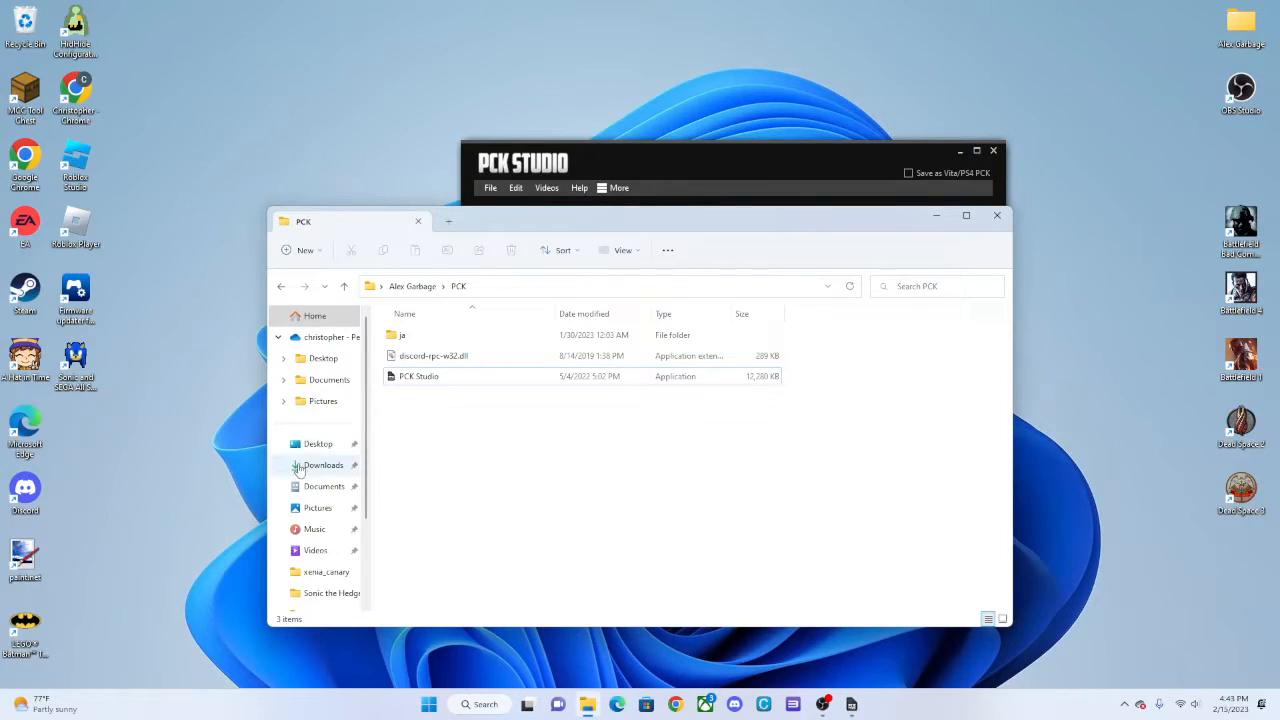
pyautogui.click(322, 465)
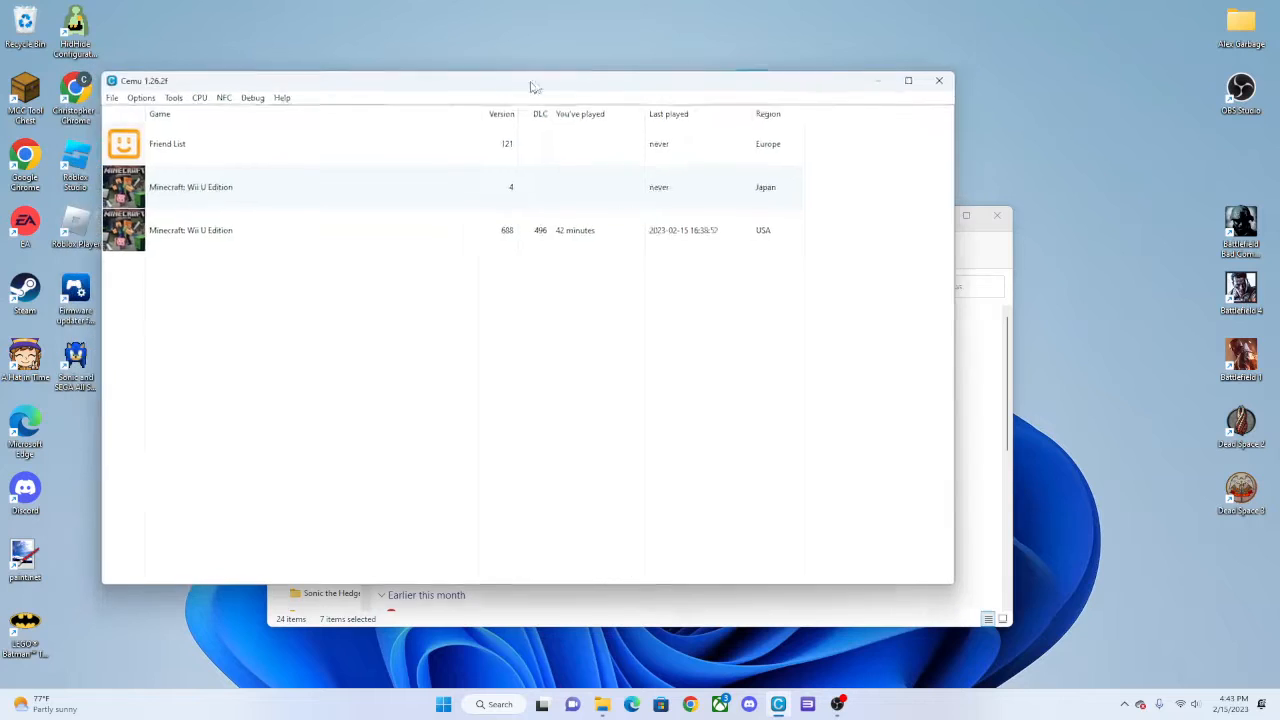
# Step: Reposition the Cemu window and bring up options for USA Minecraft: Wii U Edition
pyautogui.moveTo(535, 85); pyautogui.dragTo(625, 108)
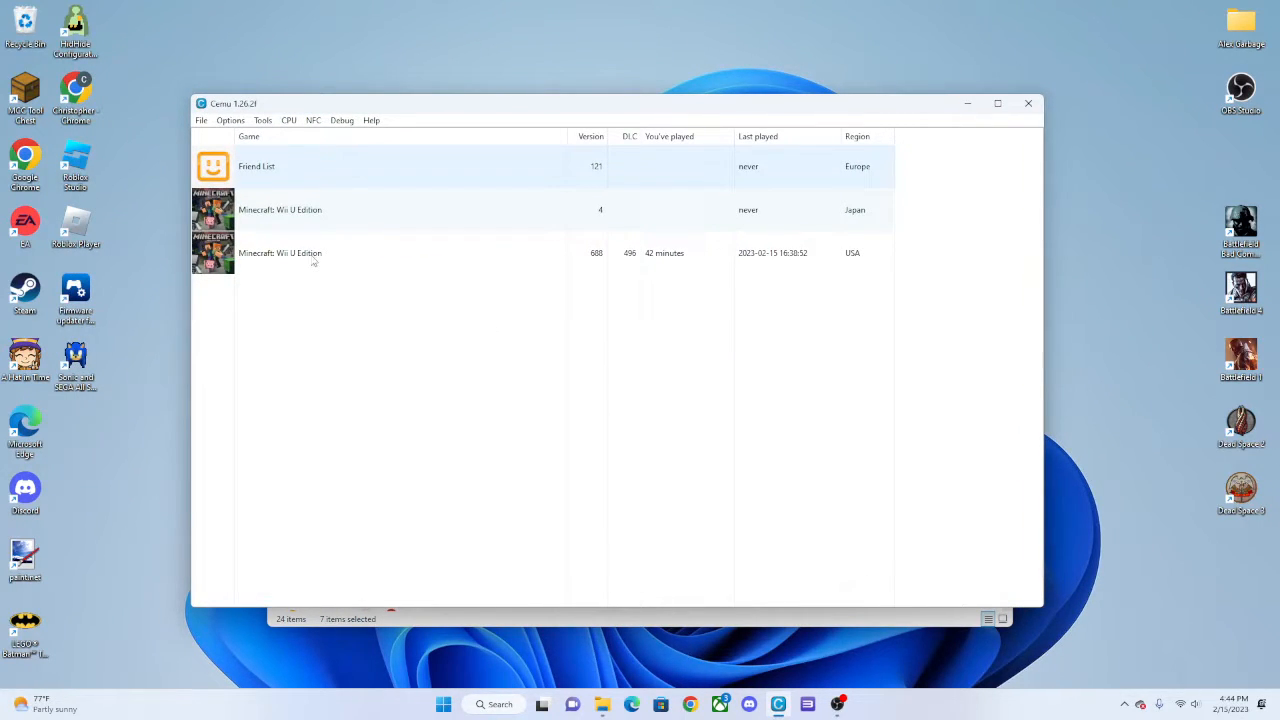
pyautogui.rightClick(314, 262)
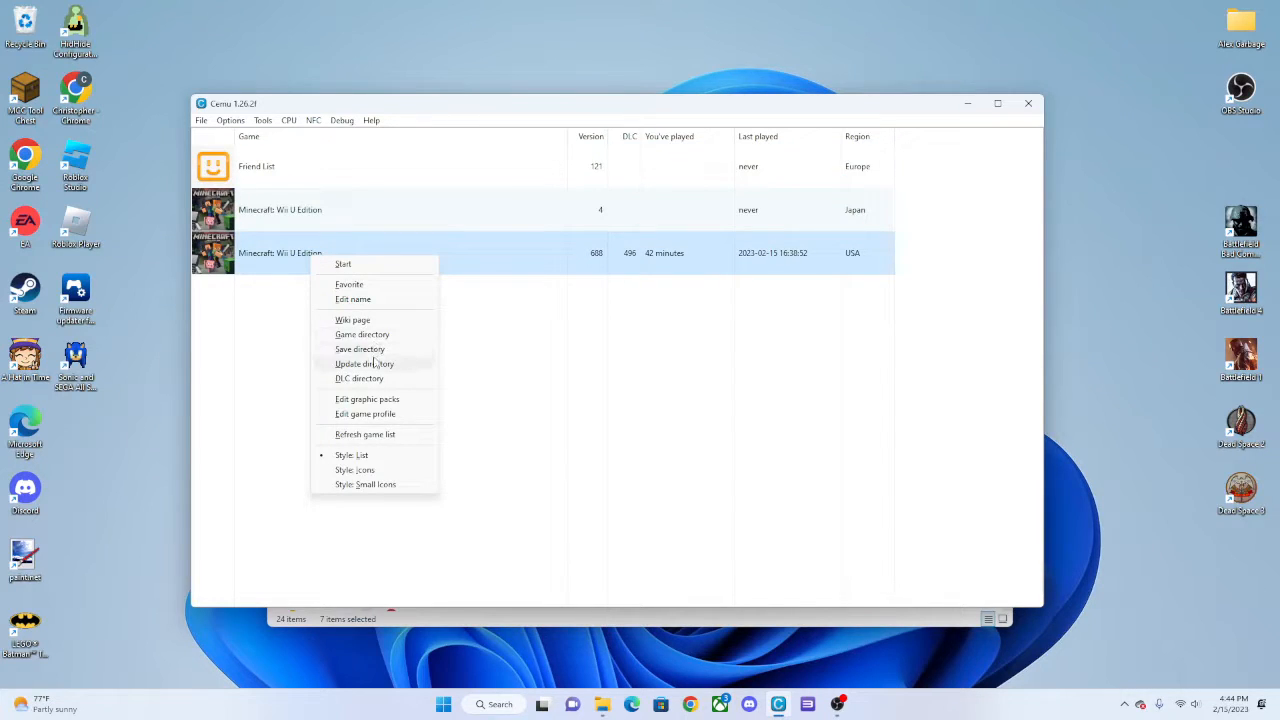
pyautogui.moveTo(378, 383)
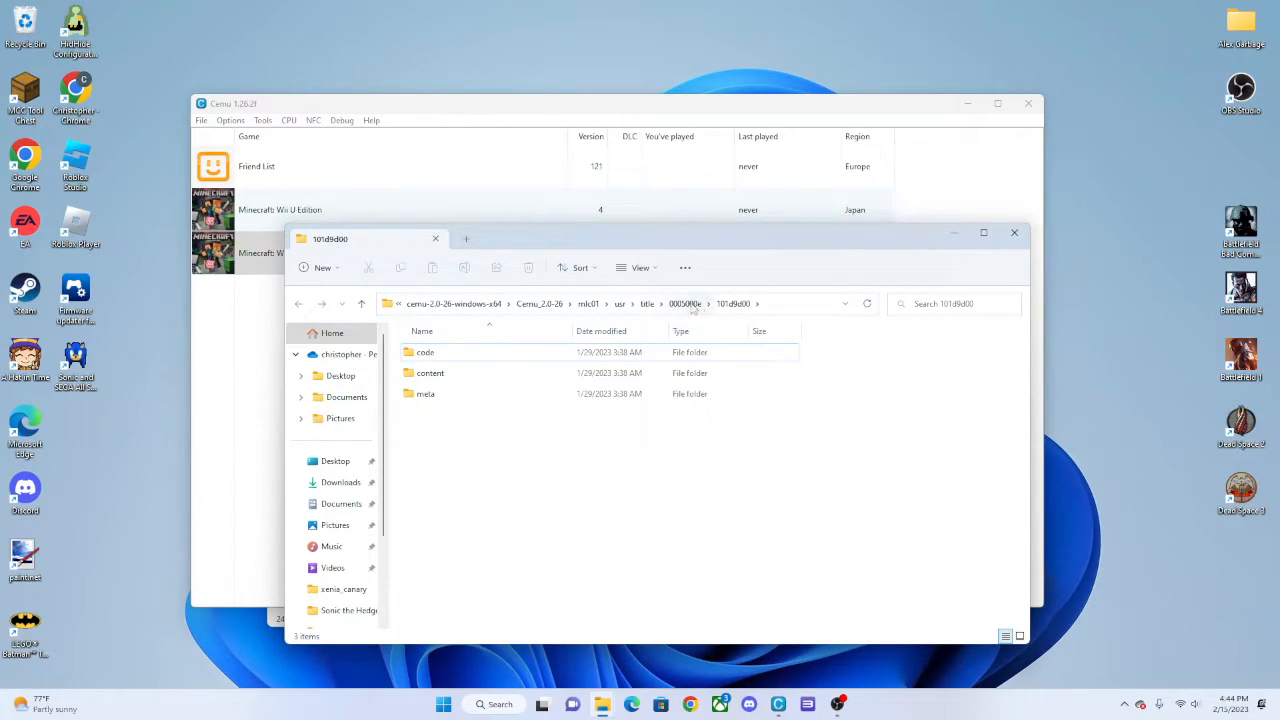
# Step: Navigate through the game's content and WiiU folders into the DLC folder
pyautogui.doubleClick(427, 372)
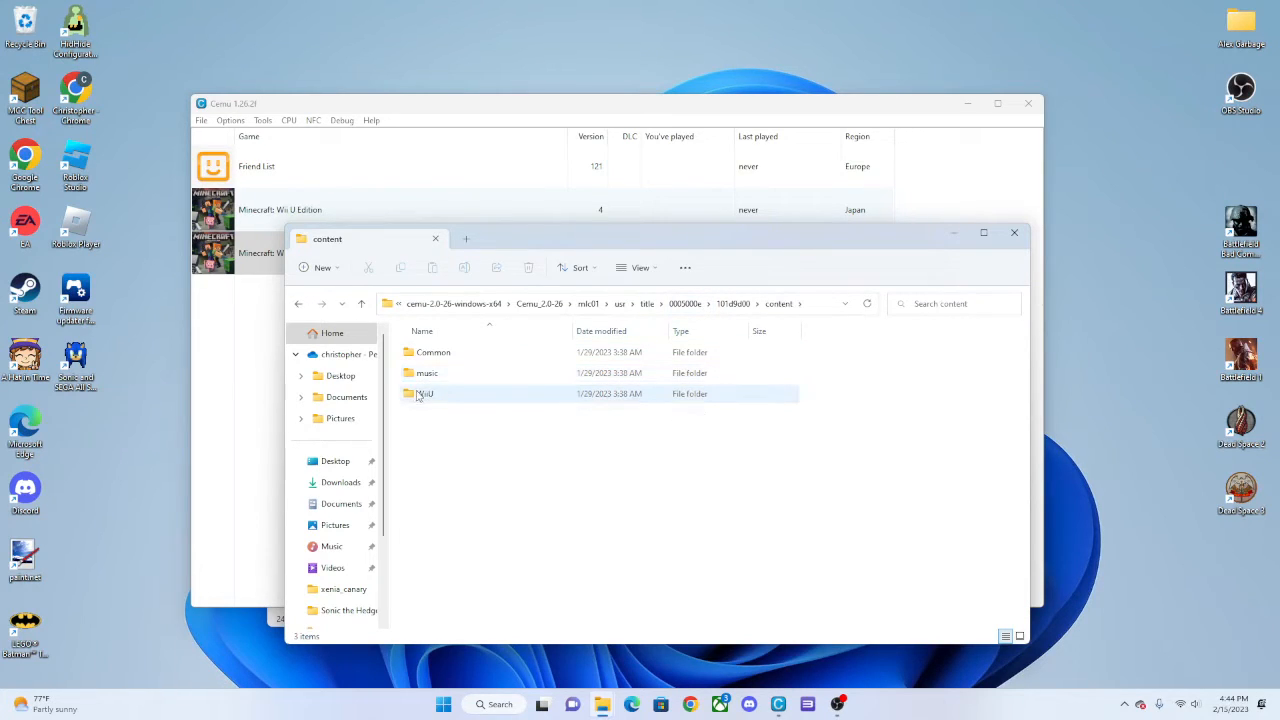
pyautogui.doubleClick(423, 393)
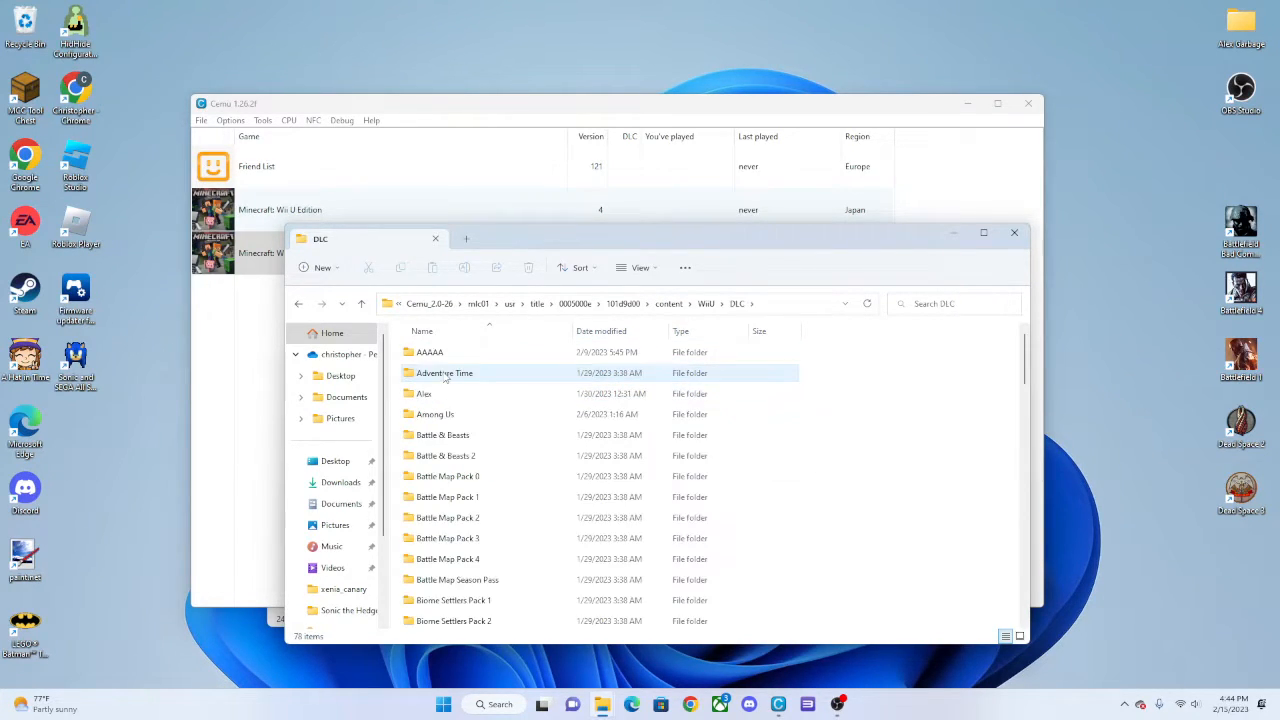
pyautogui.scroll(-3)
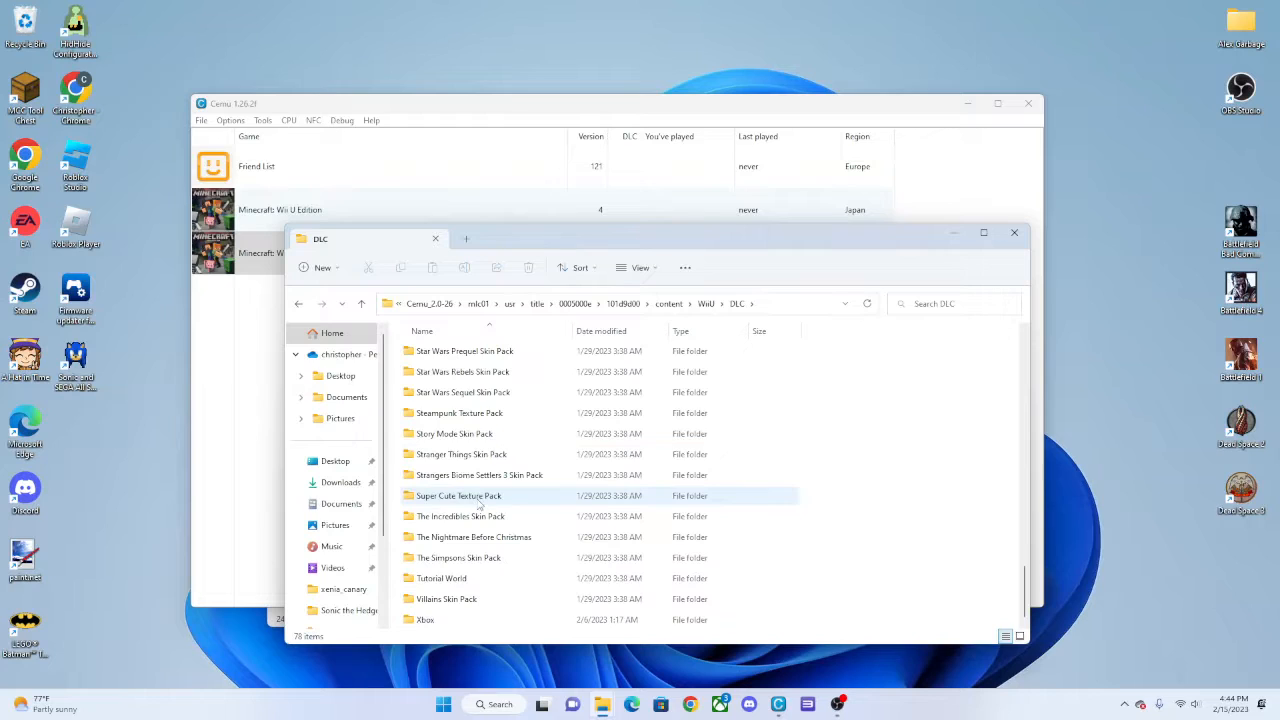
pyautogui.click(422, 331)
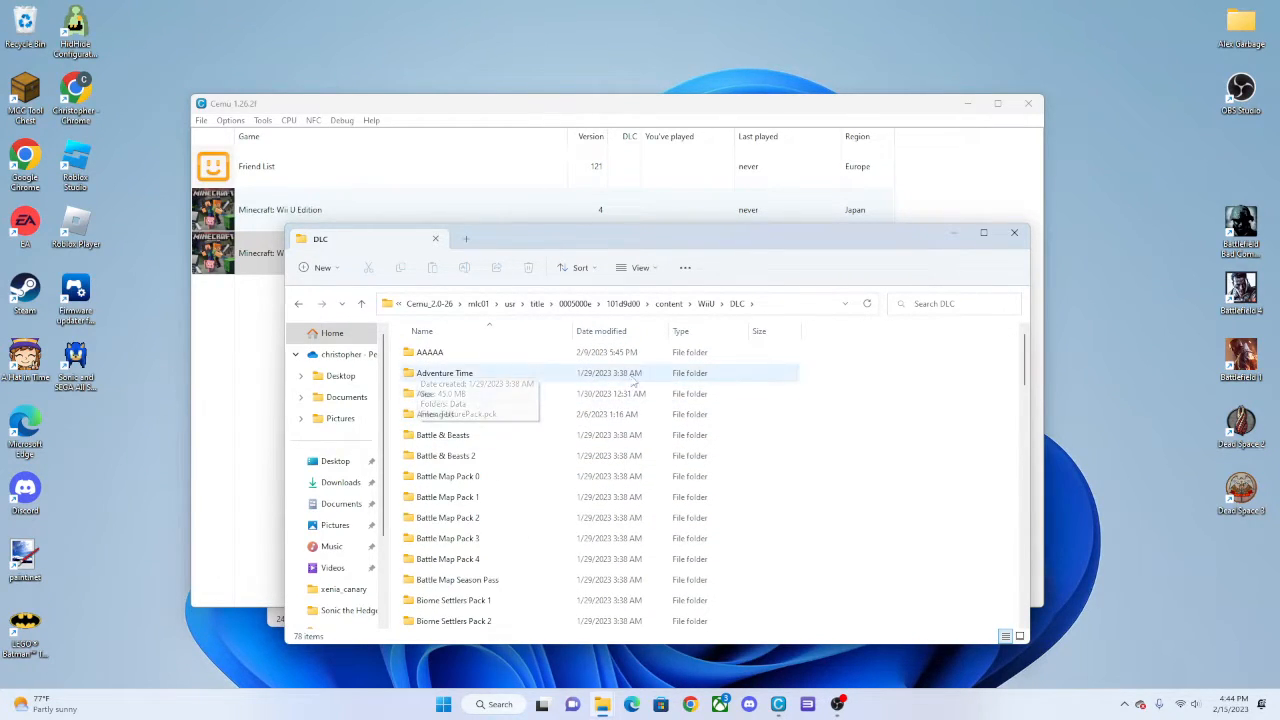
pyautogui.moveTo(784, 387)
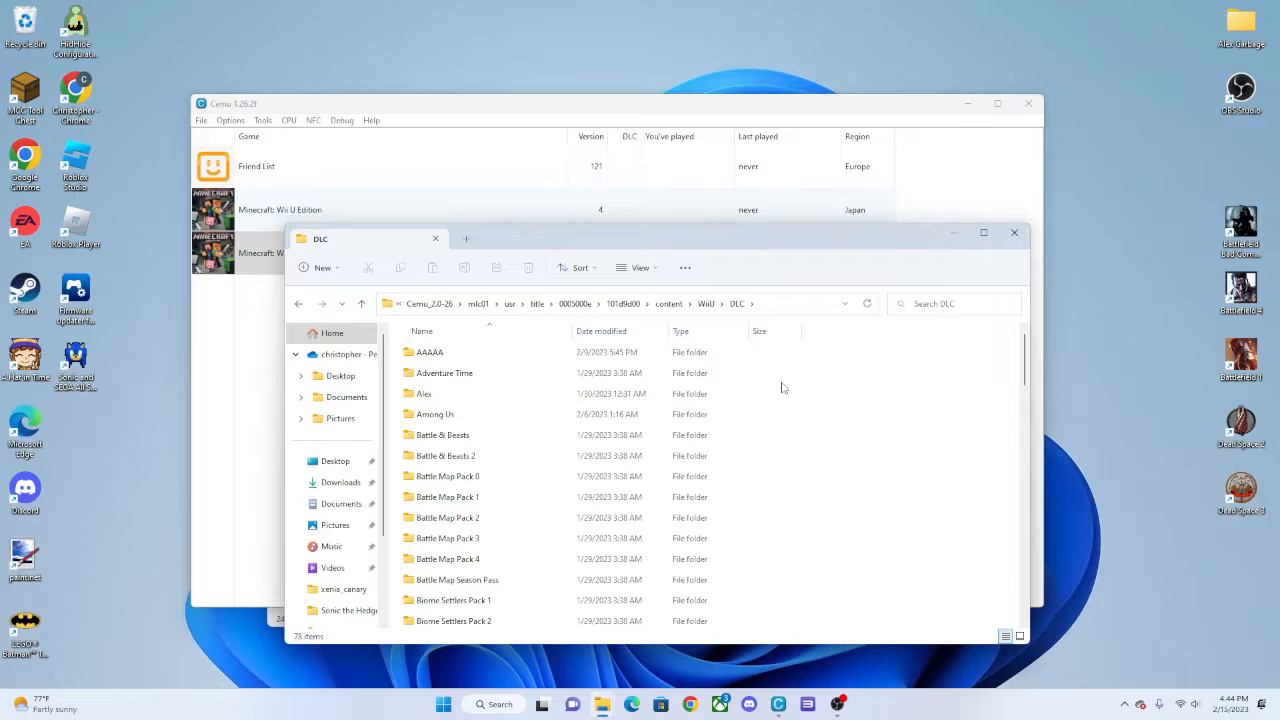
pyautogui.doubleClick(431, 352)
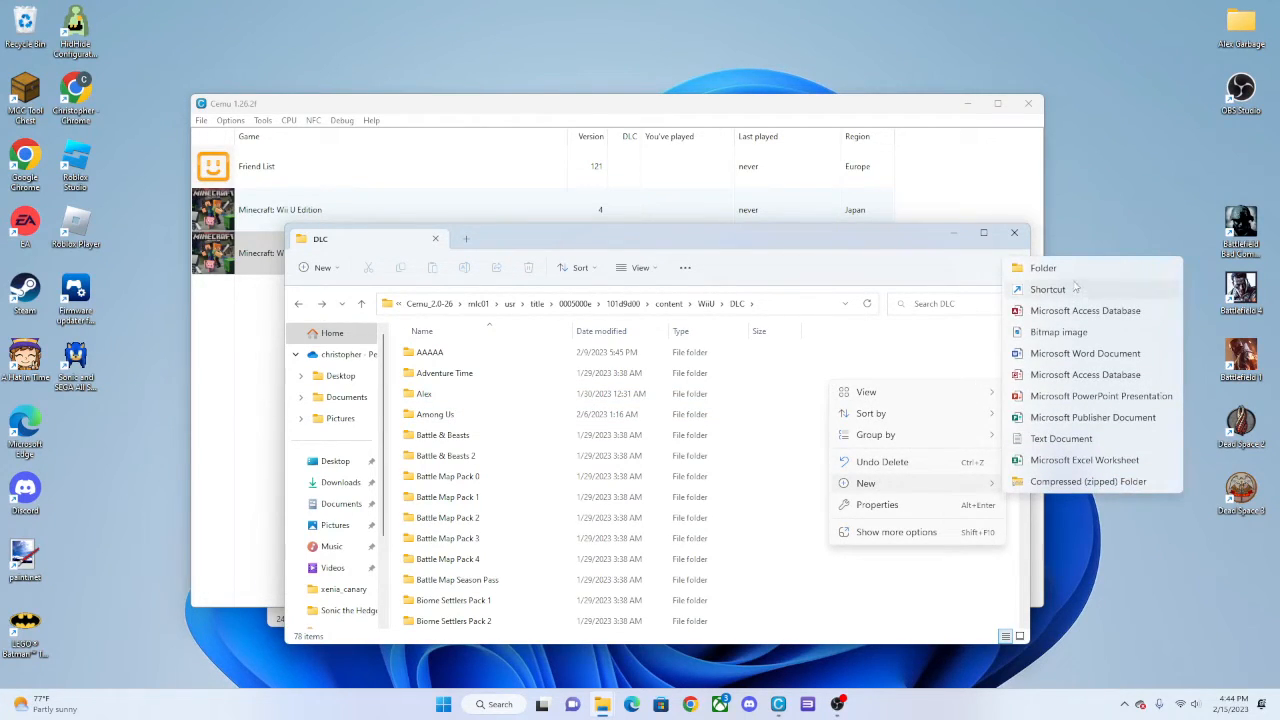
# Step: Create a new folder named '1' inside DLC and open it
pyautogui.click(1042, 267)
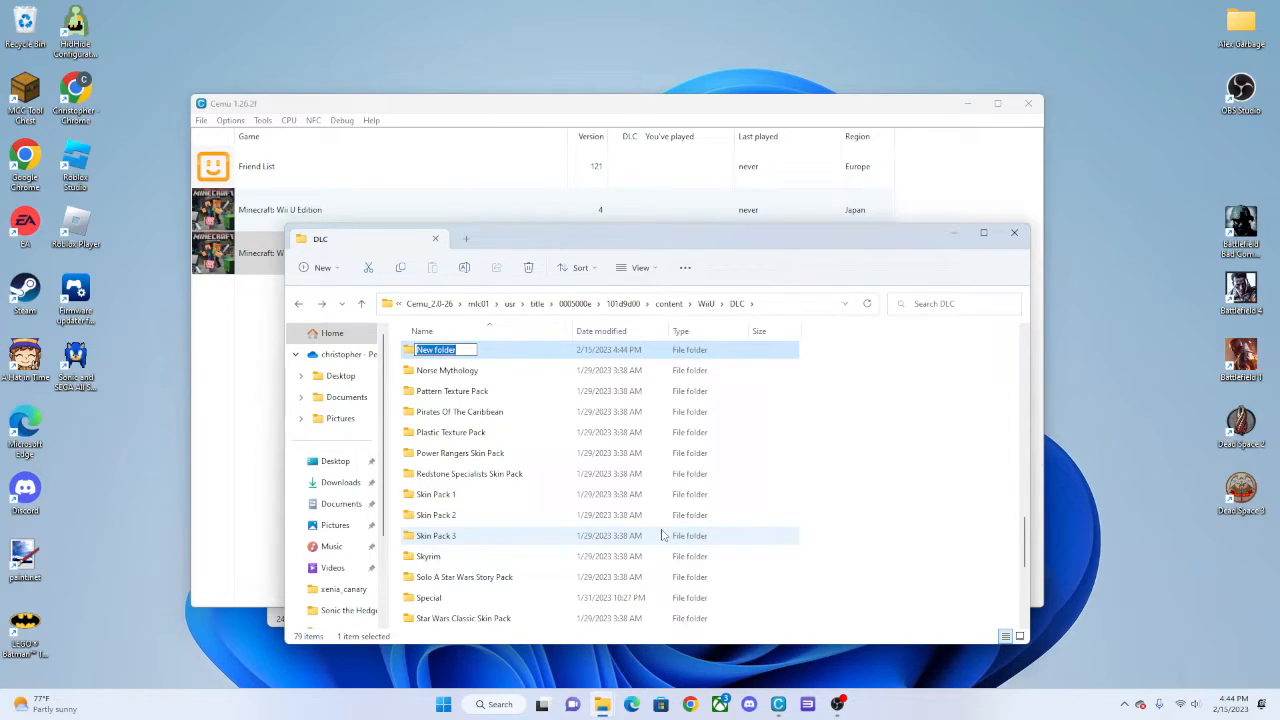
pyautogui.write('1')
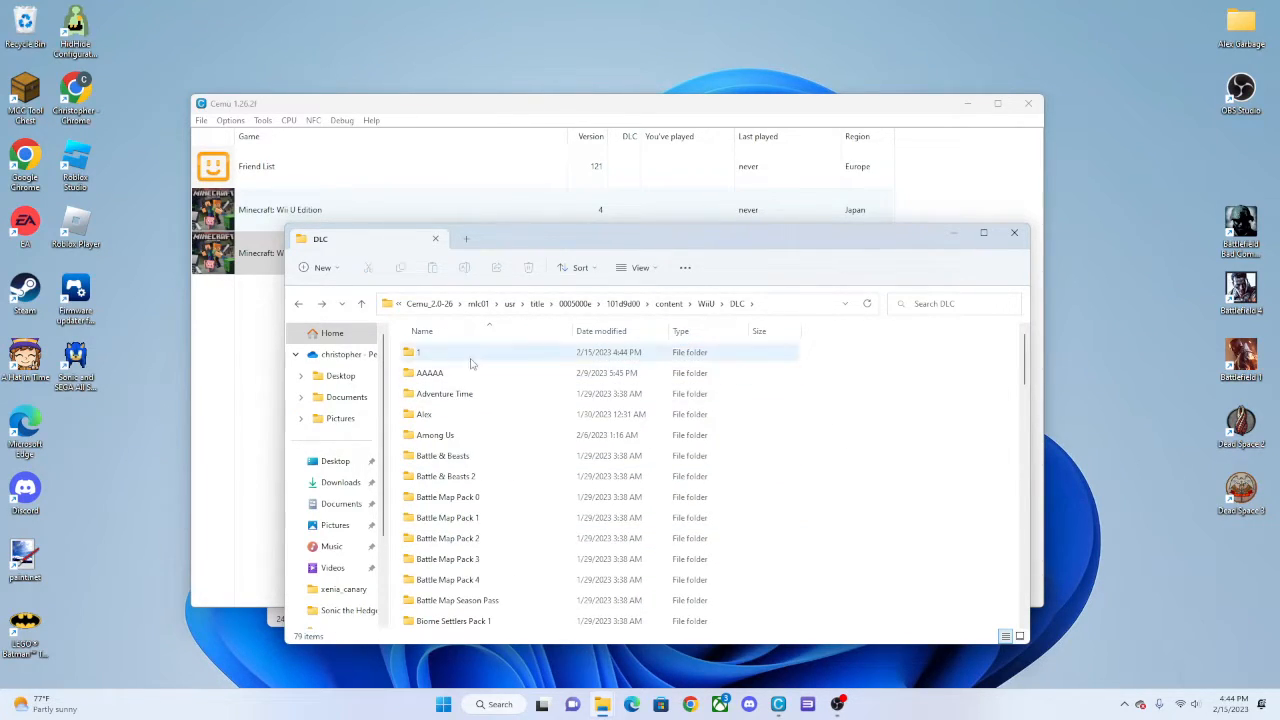
pyautogui.doubleClick(417, 352)
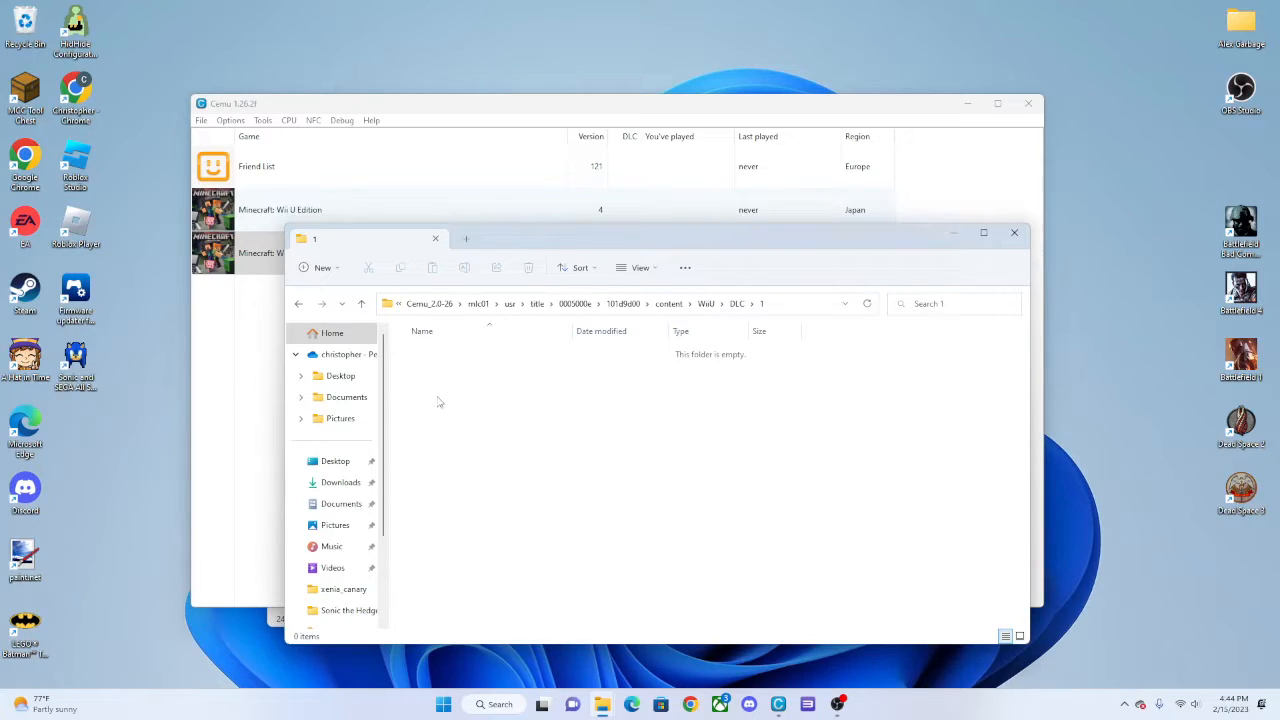